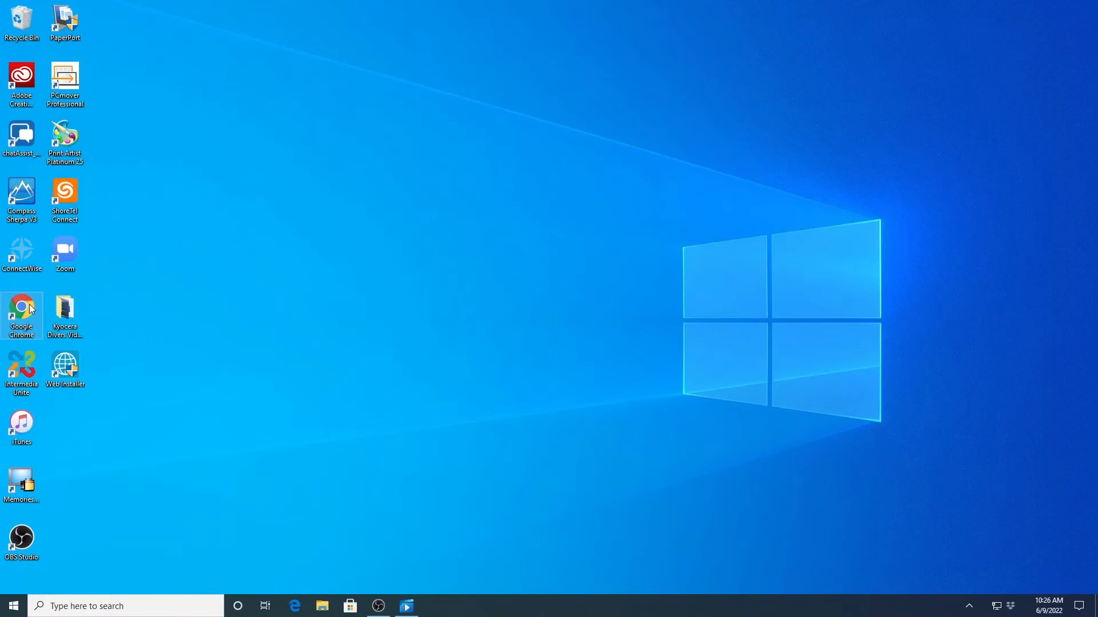
- Launch Chrome and search Google for "us kyocera downloads"
double_click(22, 311)
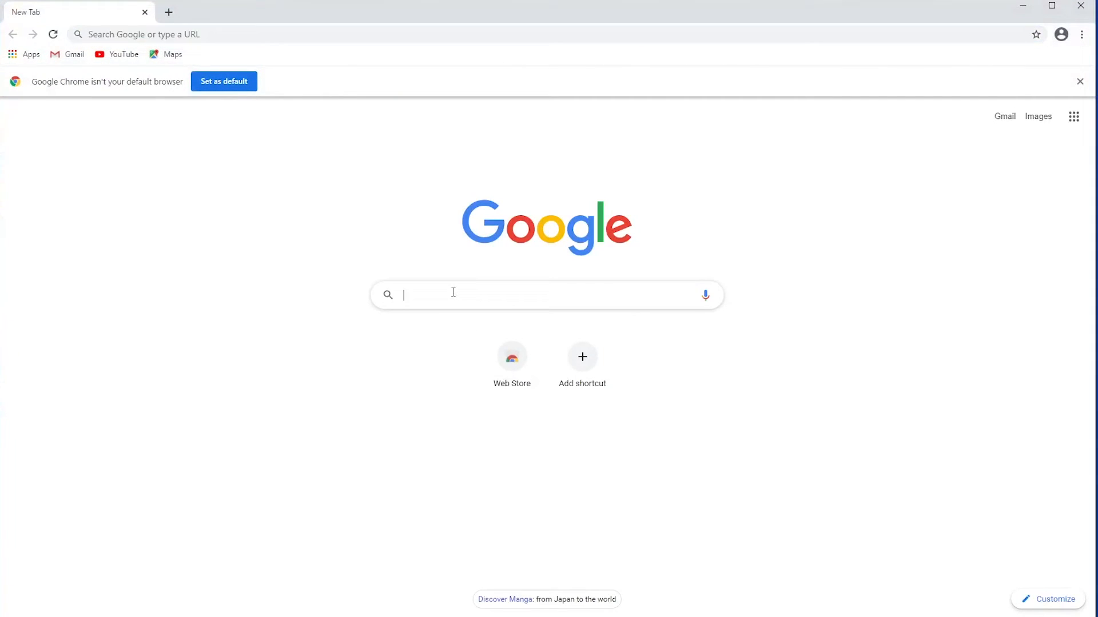
text(us)
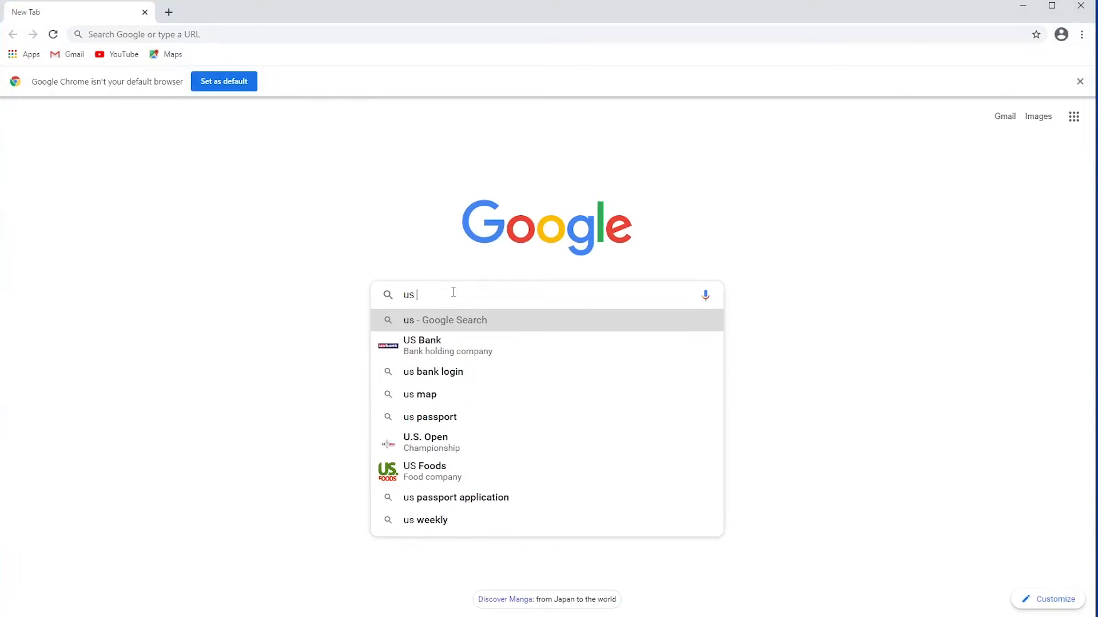
text(kyocera downloads)
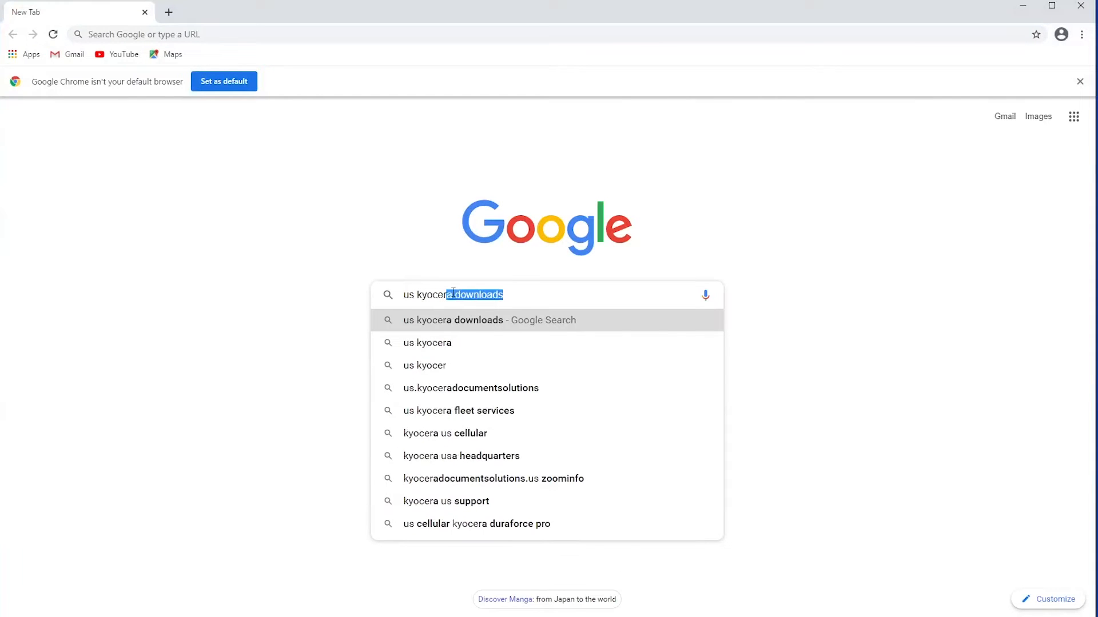
key(Return)
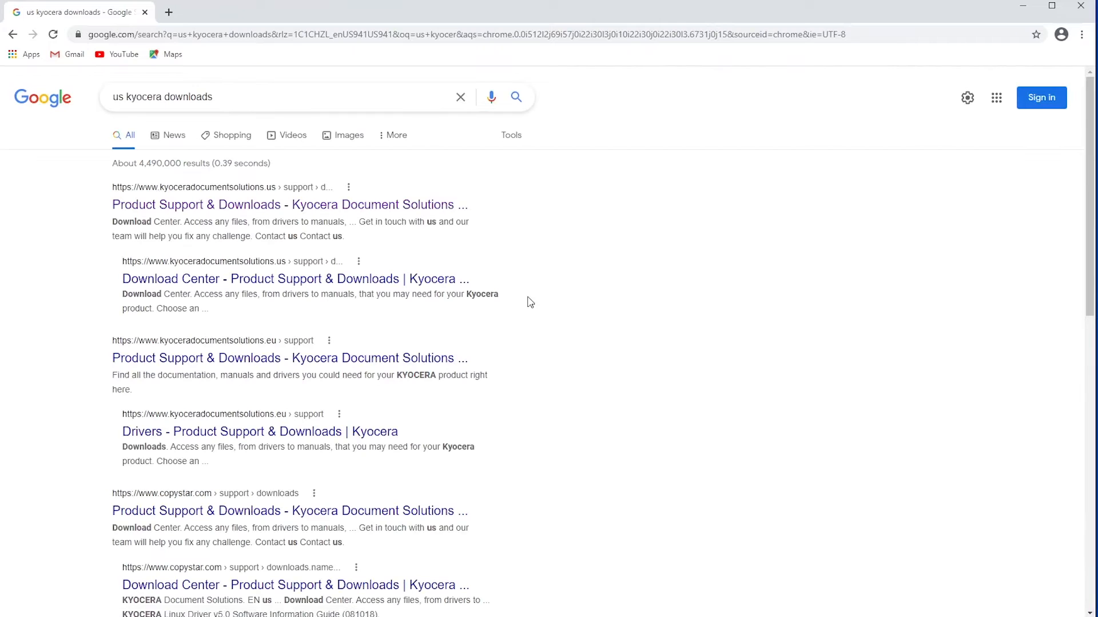
- Open Kyocera Product Support & Downloads and select the TASKalfa 3252ci product
click(289, 205)
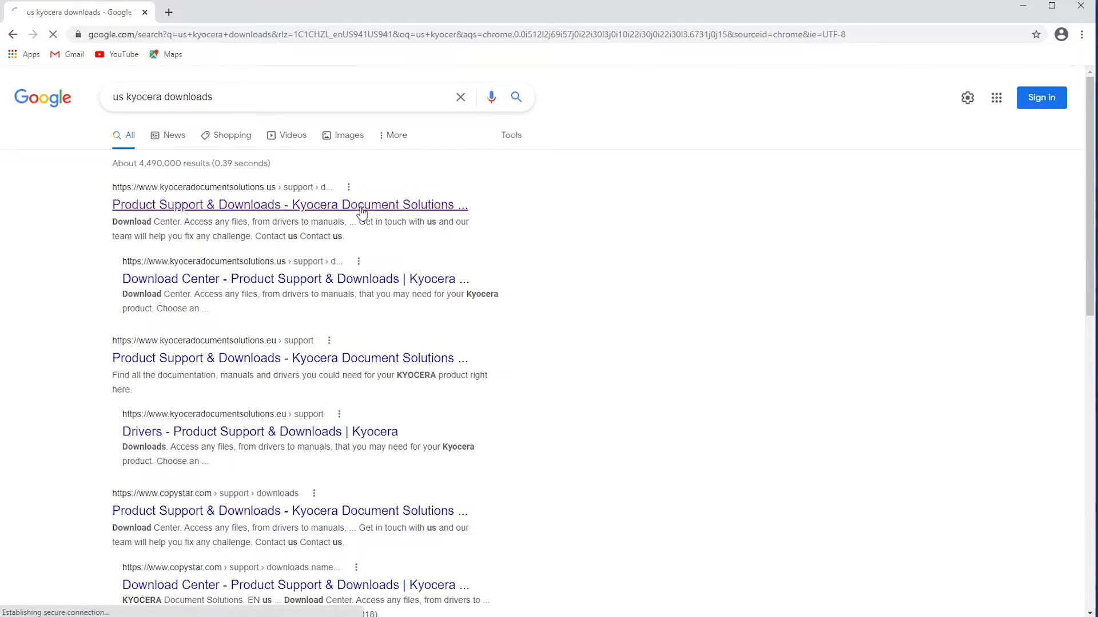
click(290, 205)
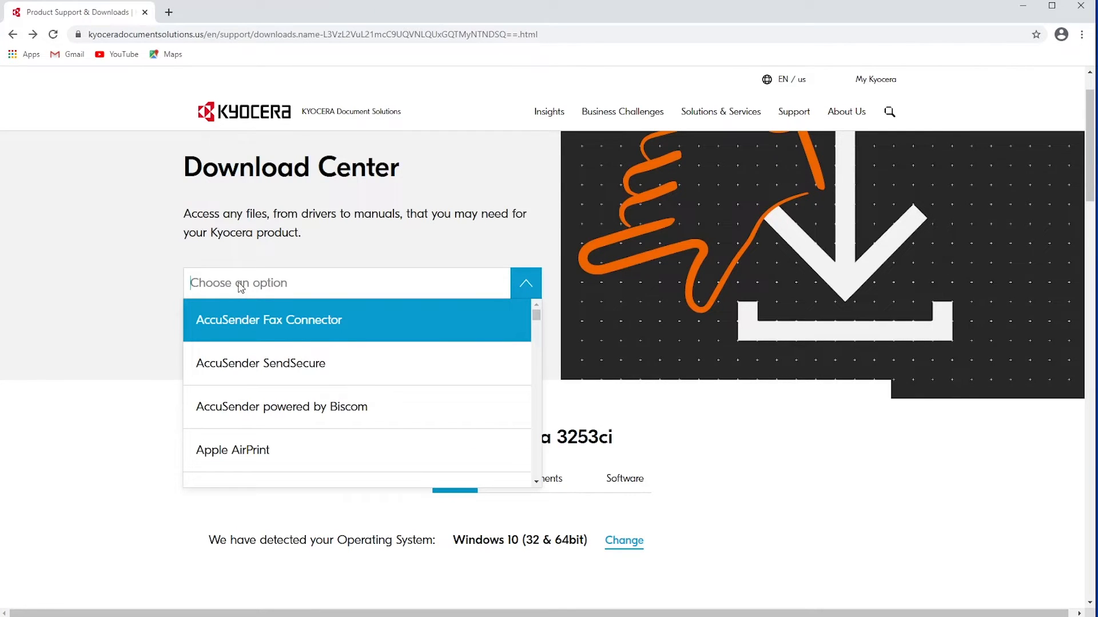
text(3)
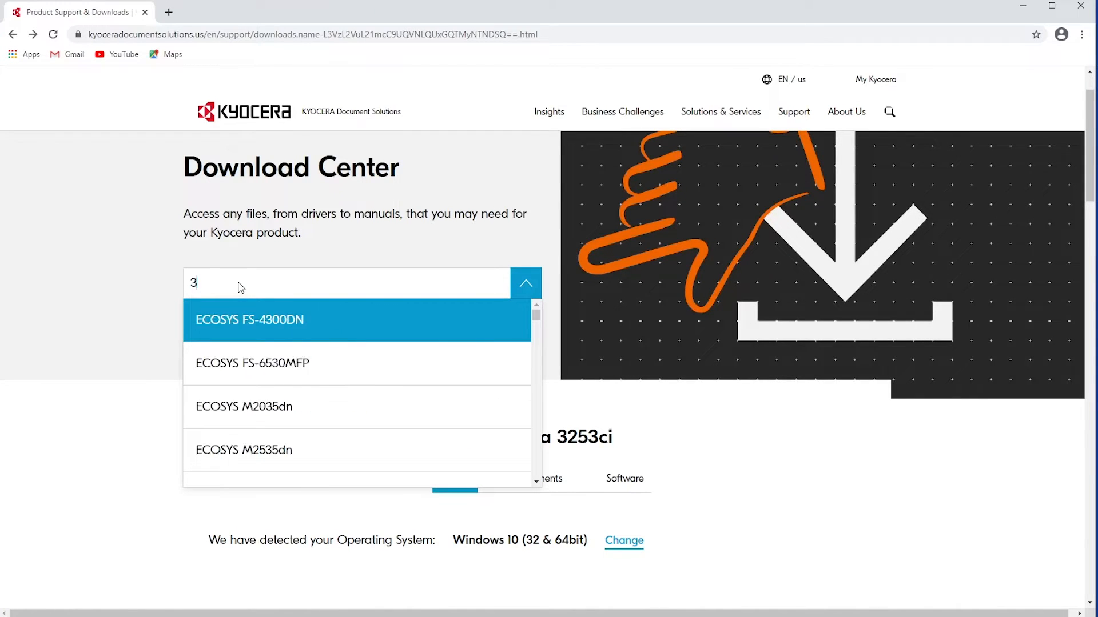
text(252)
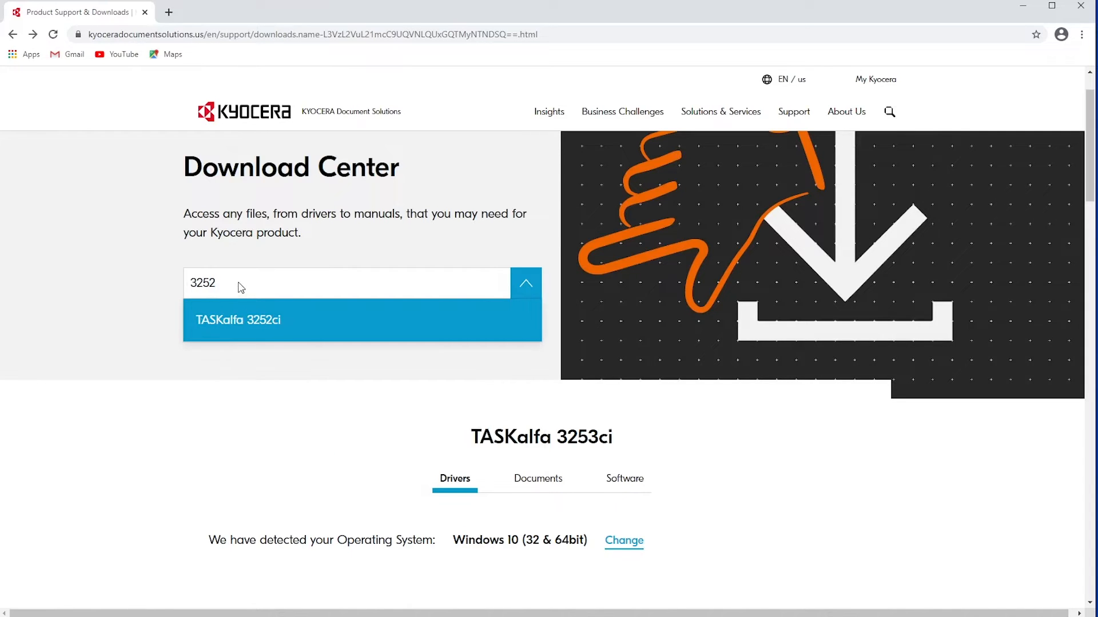
click(237, 320)
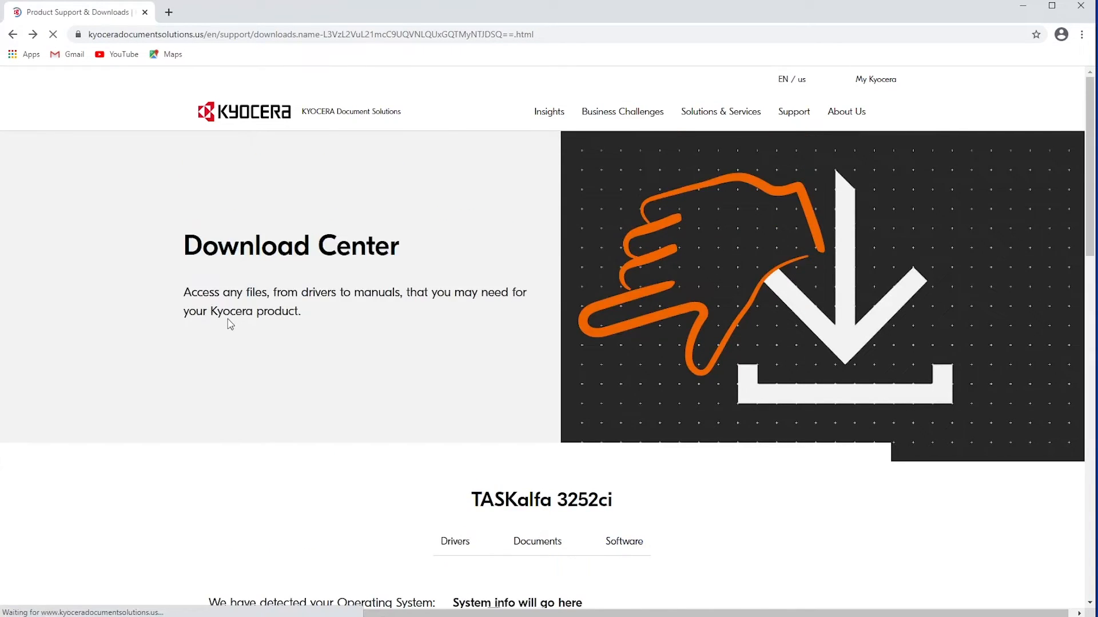
- Download KX Print Driver 8.2.0623 from the Drivers list and run its self-extractor
scroll(down, 3)
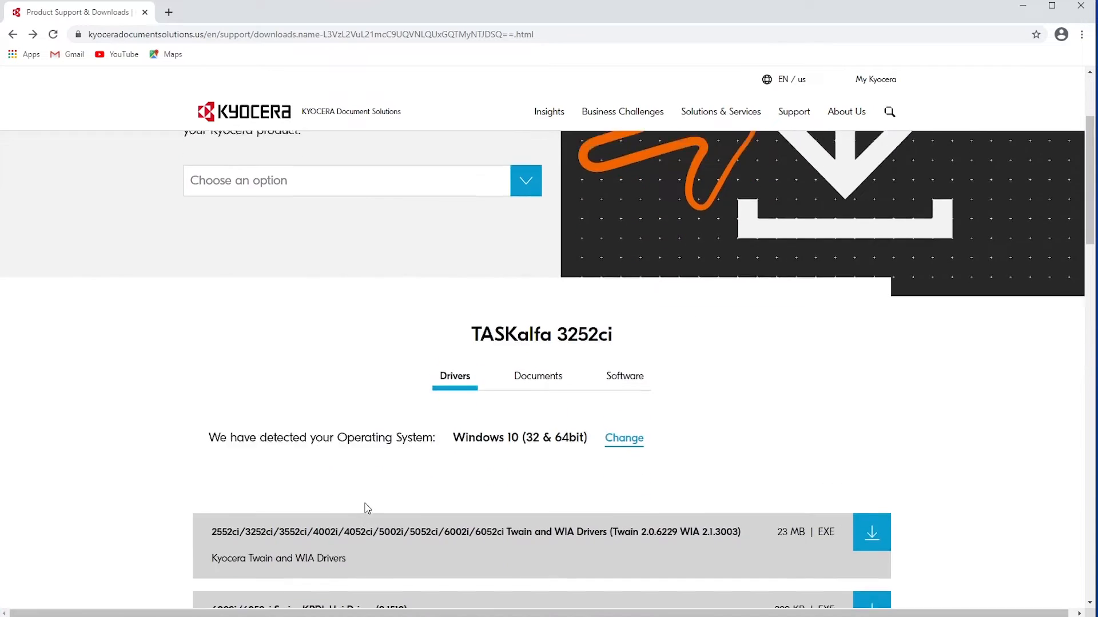
scroll(down, 3)
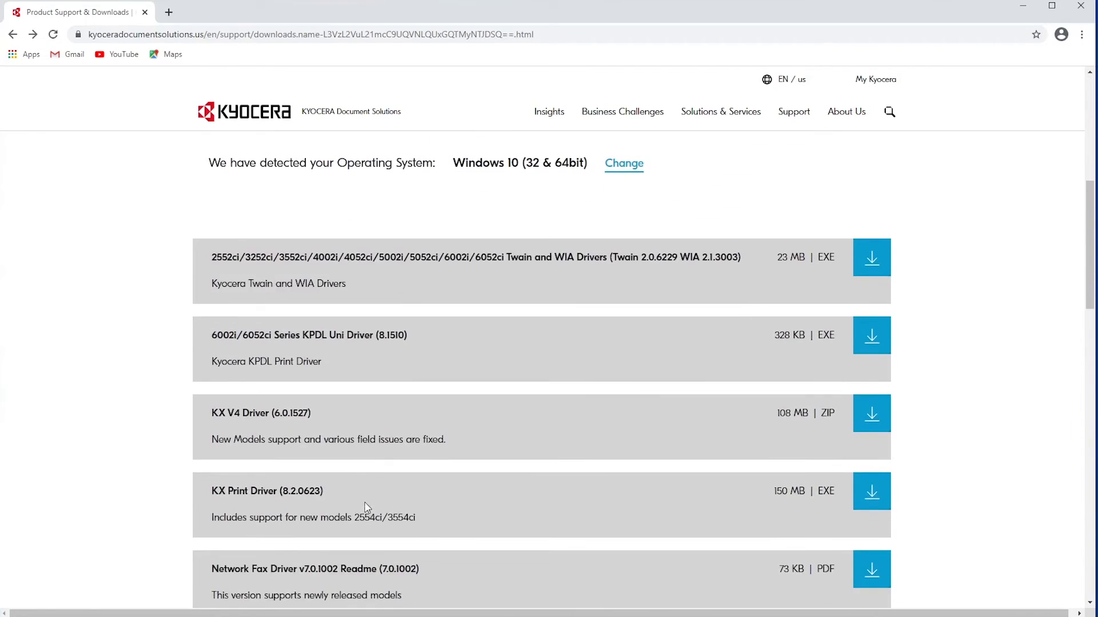
scroll(down, 3)
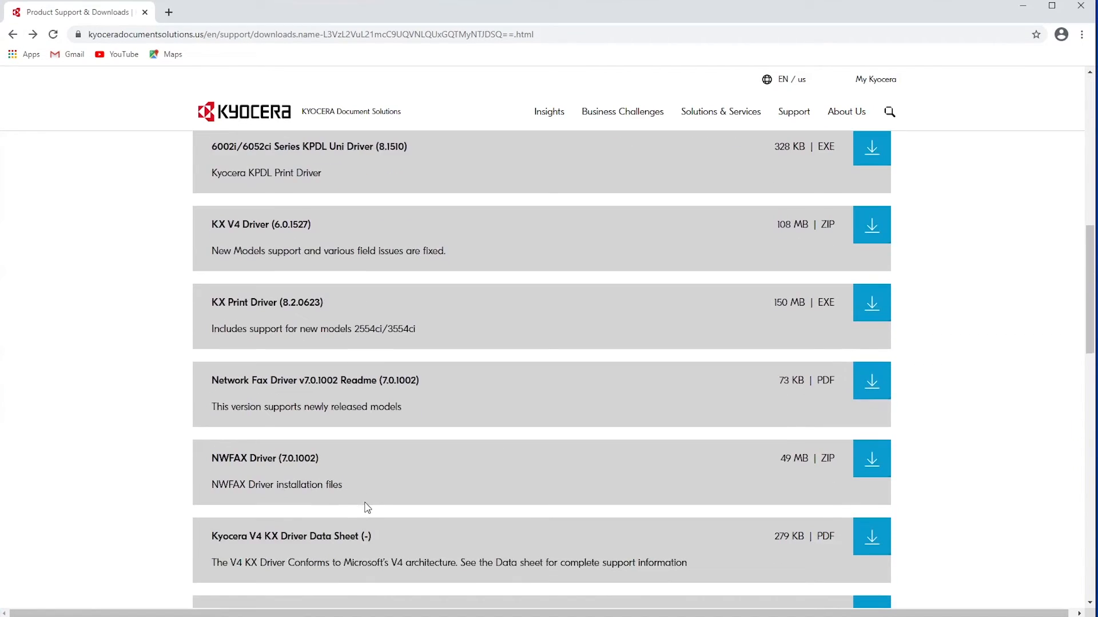
scroll(down, 3)
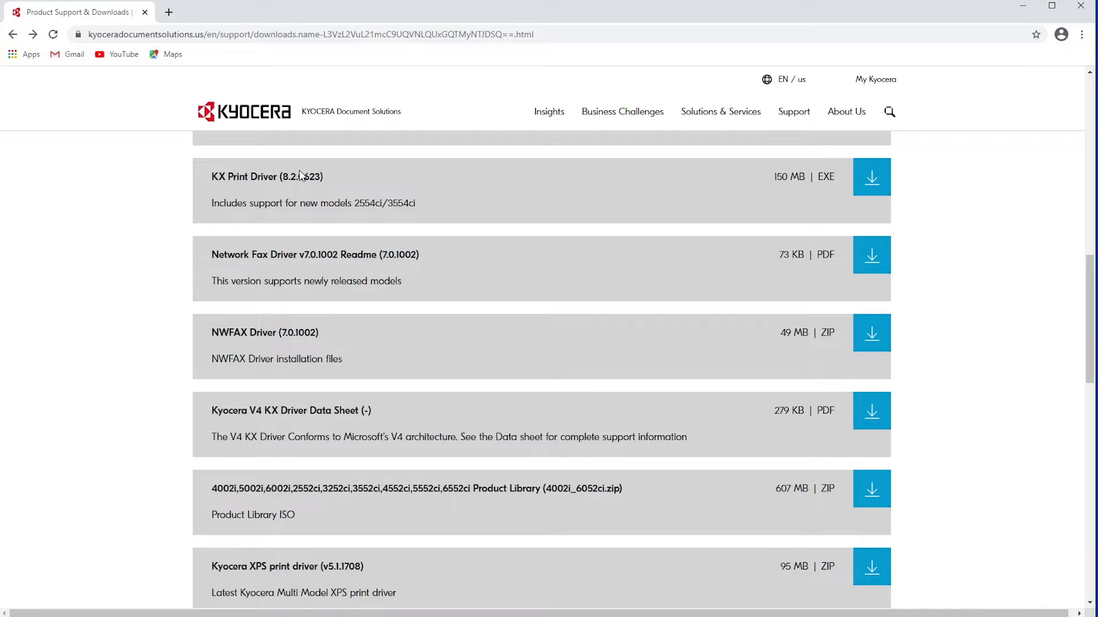
mouse_move(871, 178)
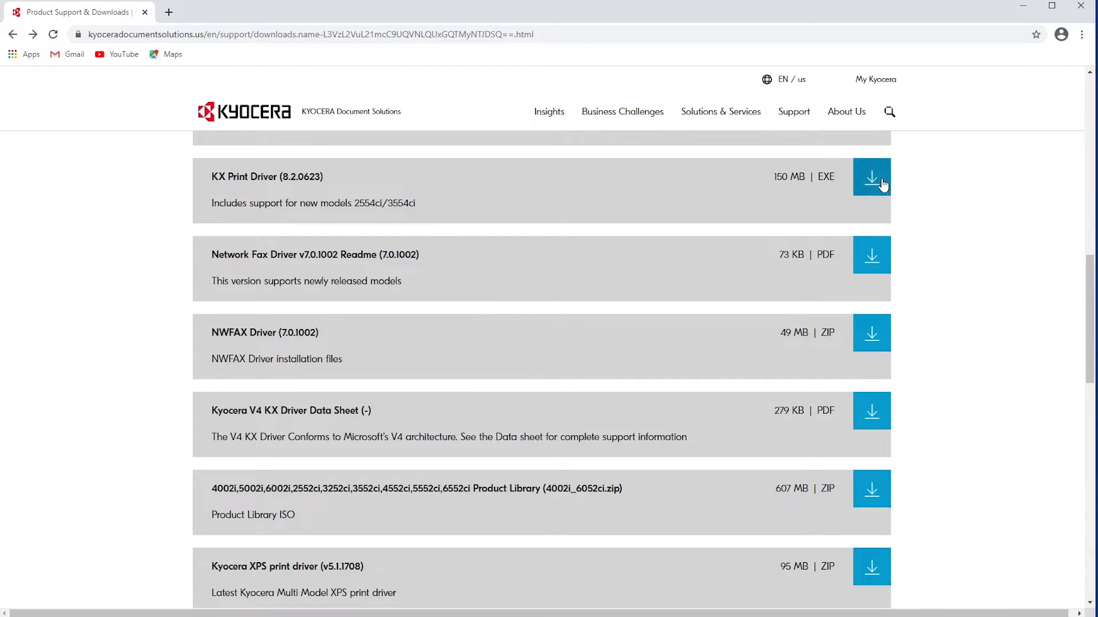
click(871, 178)
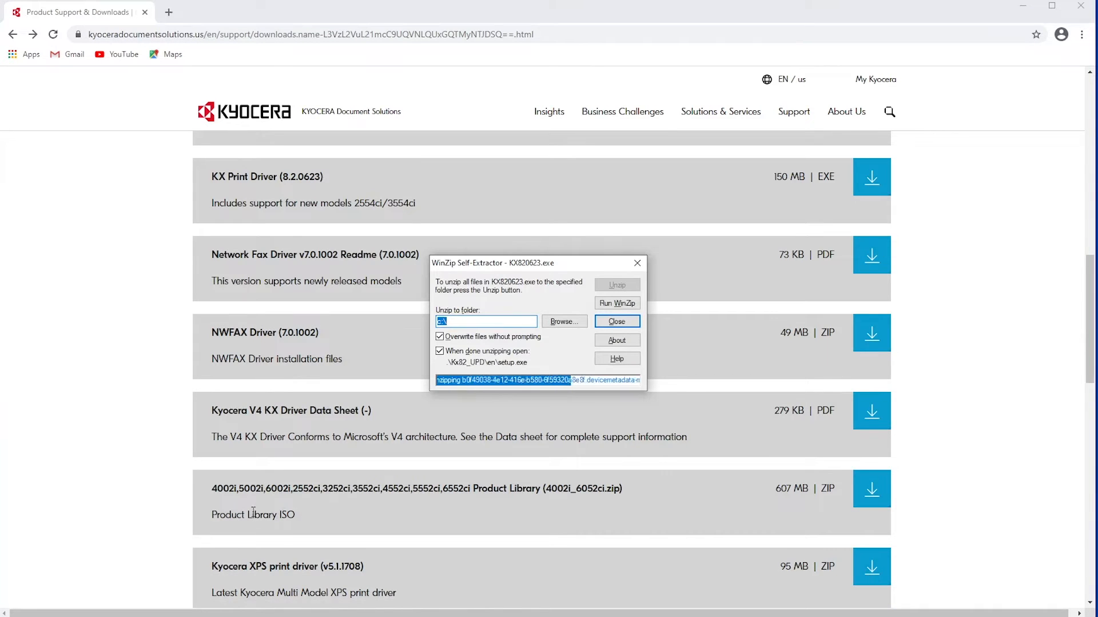
- Accept the Notice license and dismiss the Resource and Energy Saving dialog
click(616, 321)
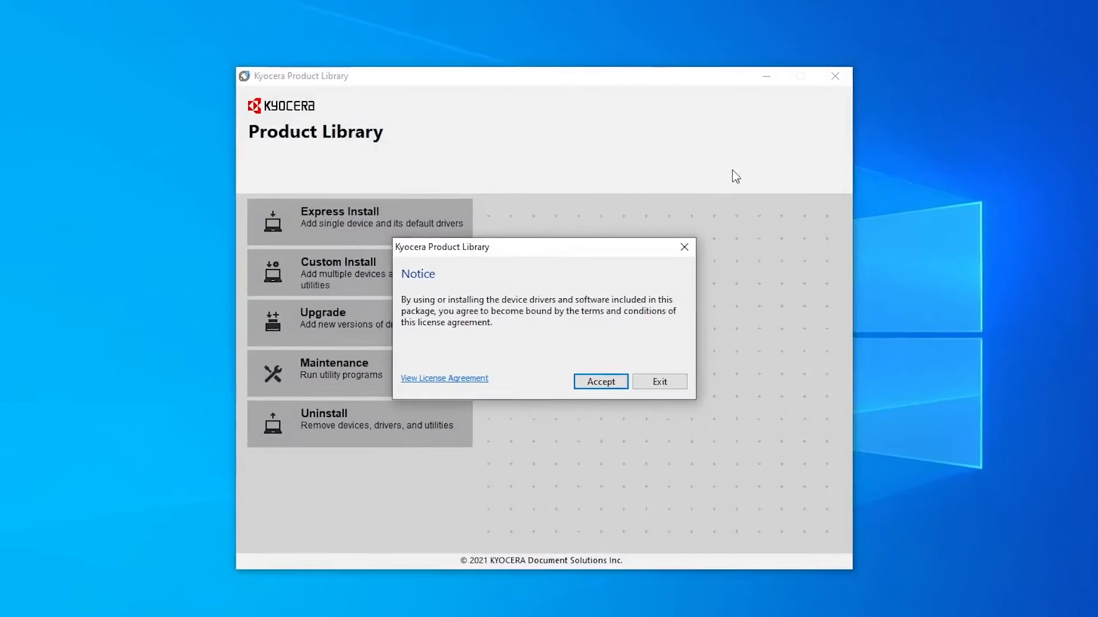
click(599, 381)
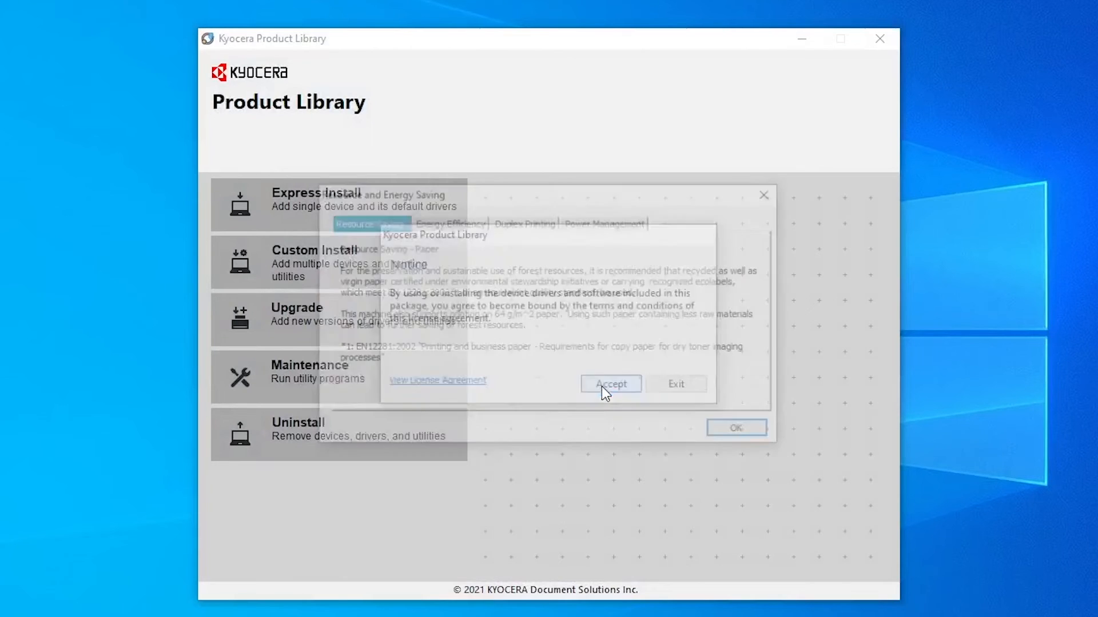
click(610, 384)
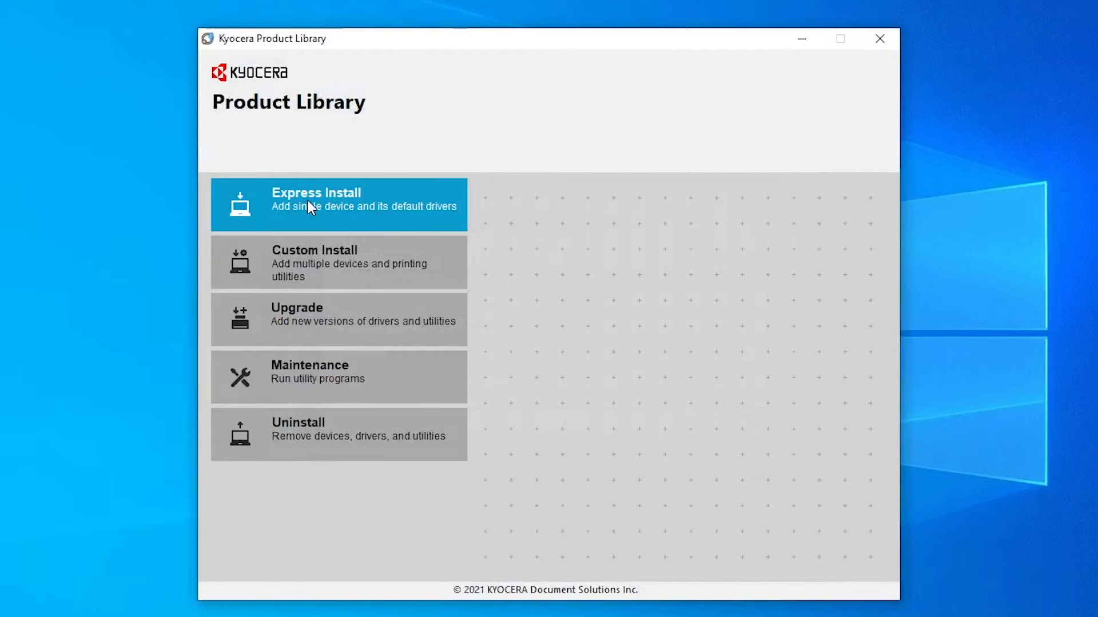
- Express Install the TASKalfa 3252ci without Status Monitor 5
click(337, 205)
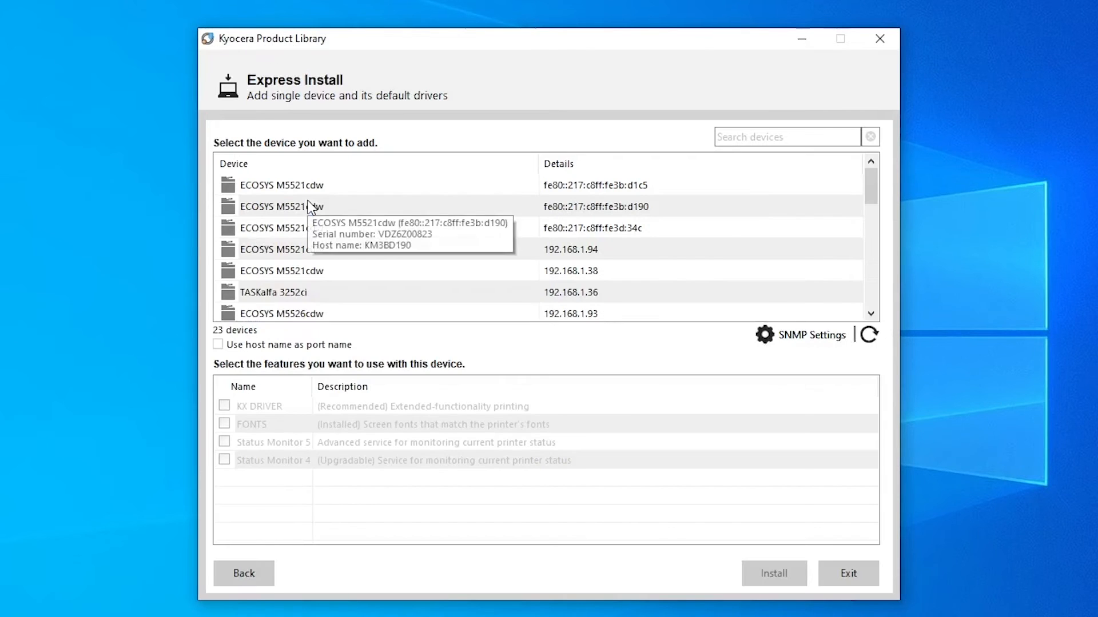
mouse_move(312, 296)
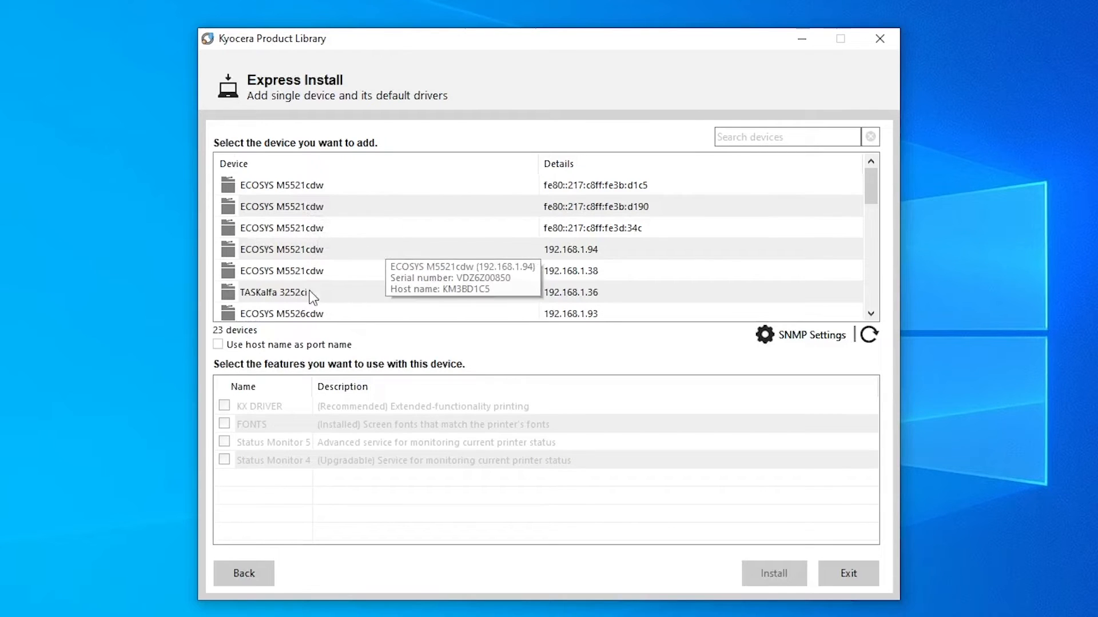
click(280, 292)
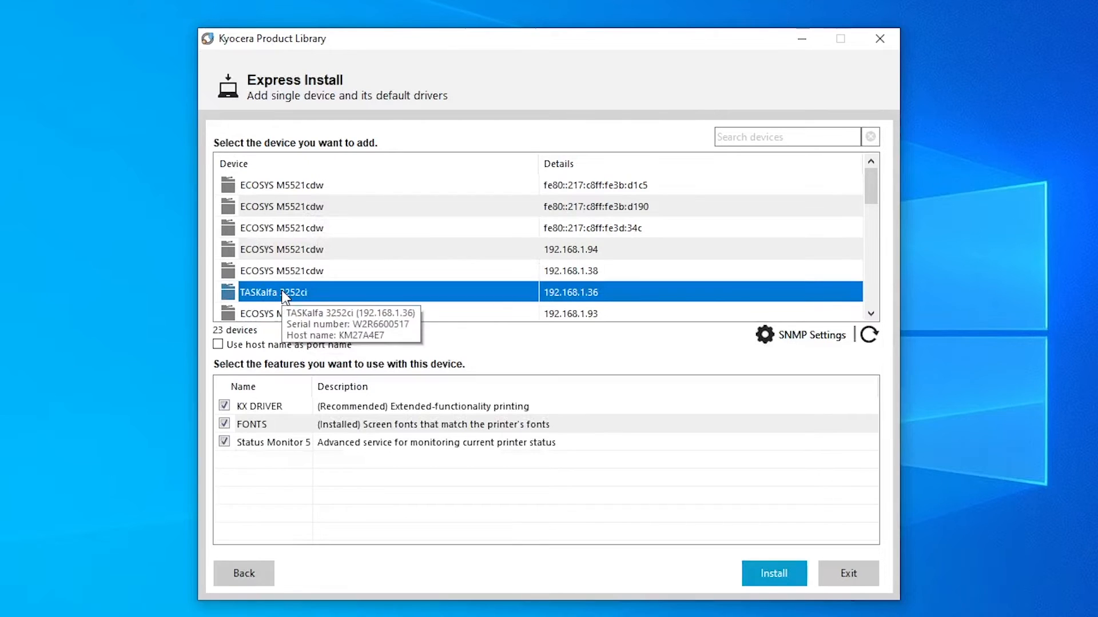
mouse_move(322, 393)
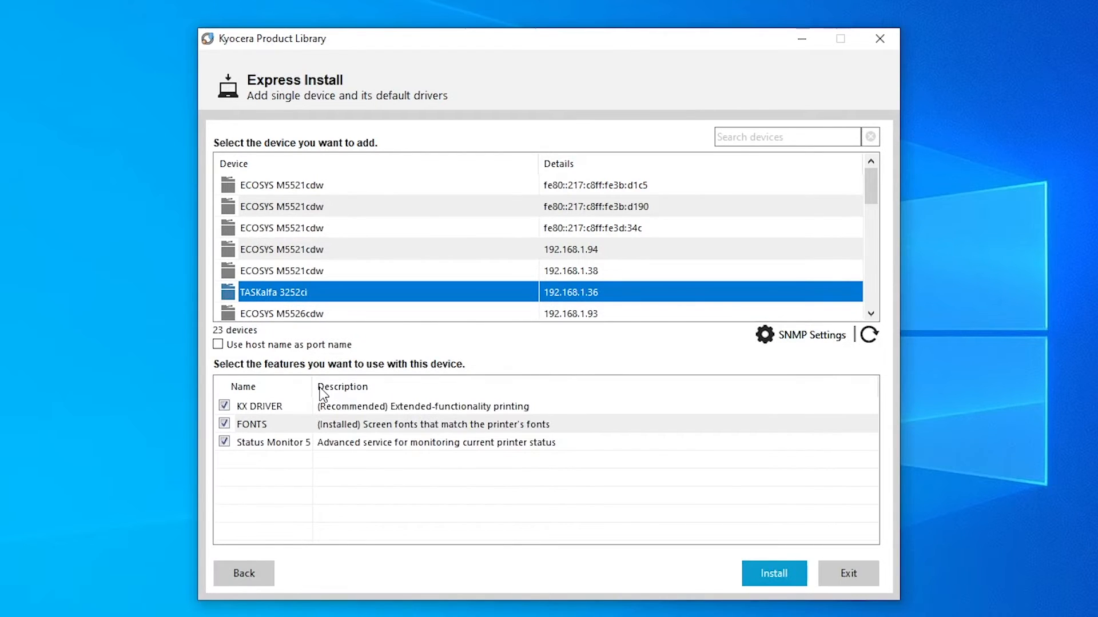
click(224, 442)
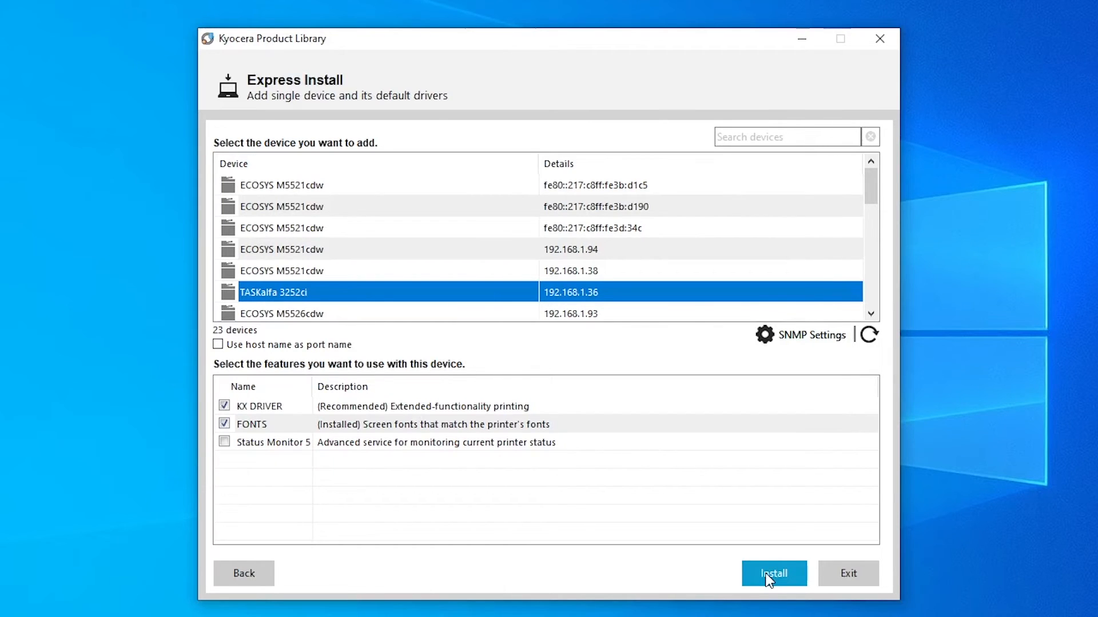
click(773, 573)
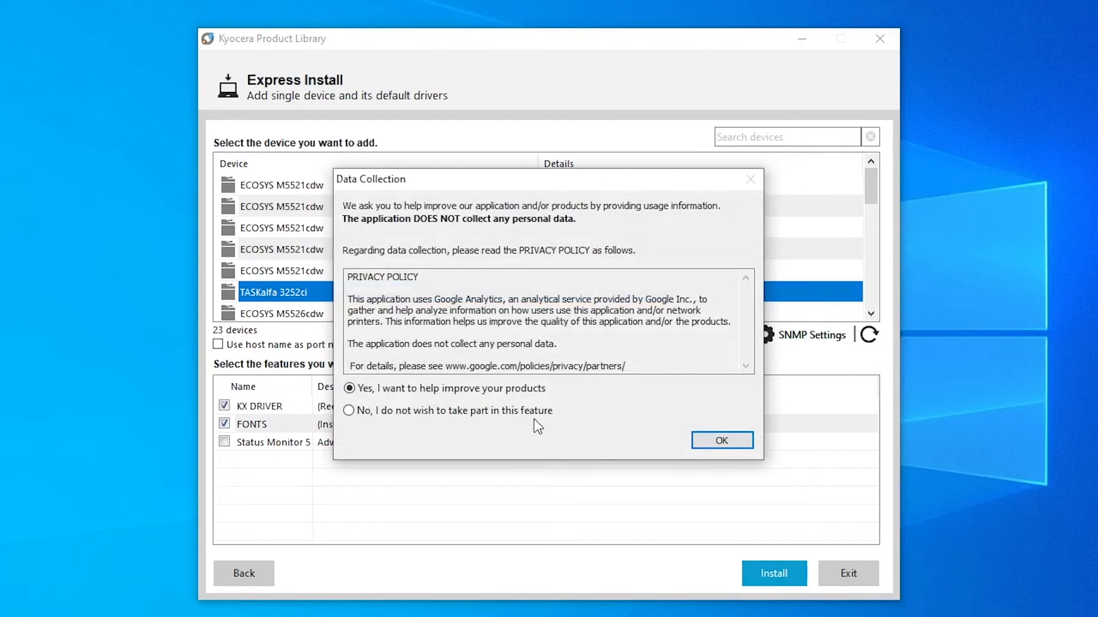
- Choose 'No, I do not wish to take part' in Data Collection and confirm
click(349, 411)
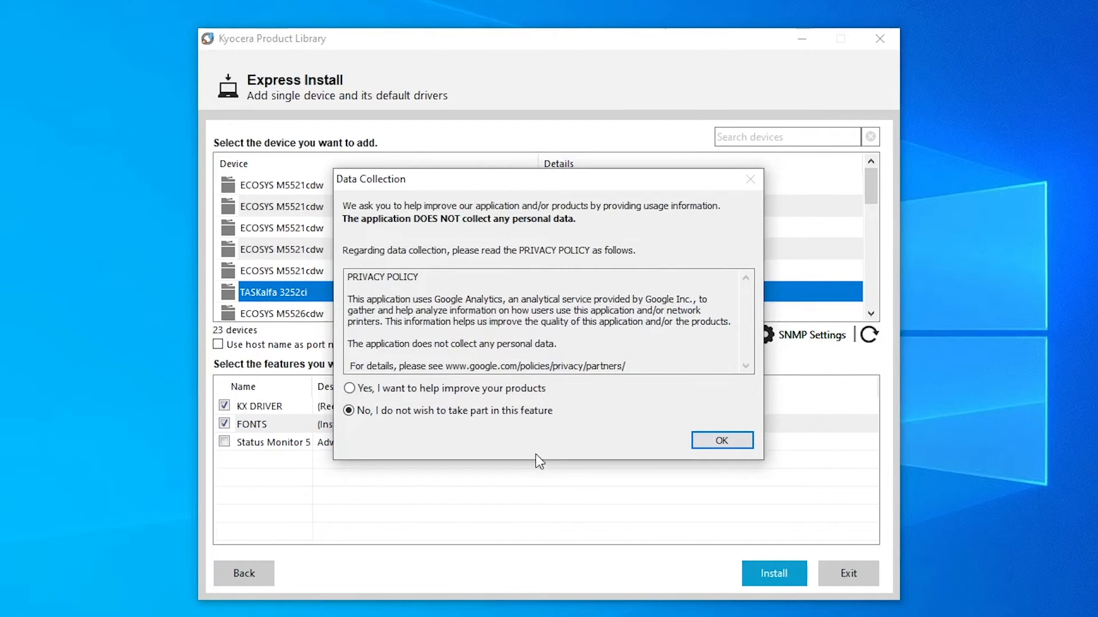
mouse_move(721, 440)
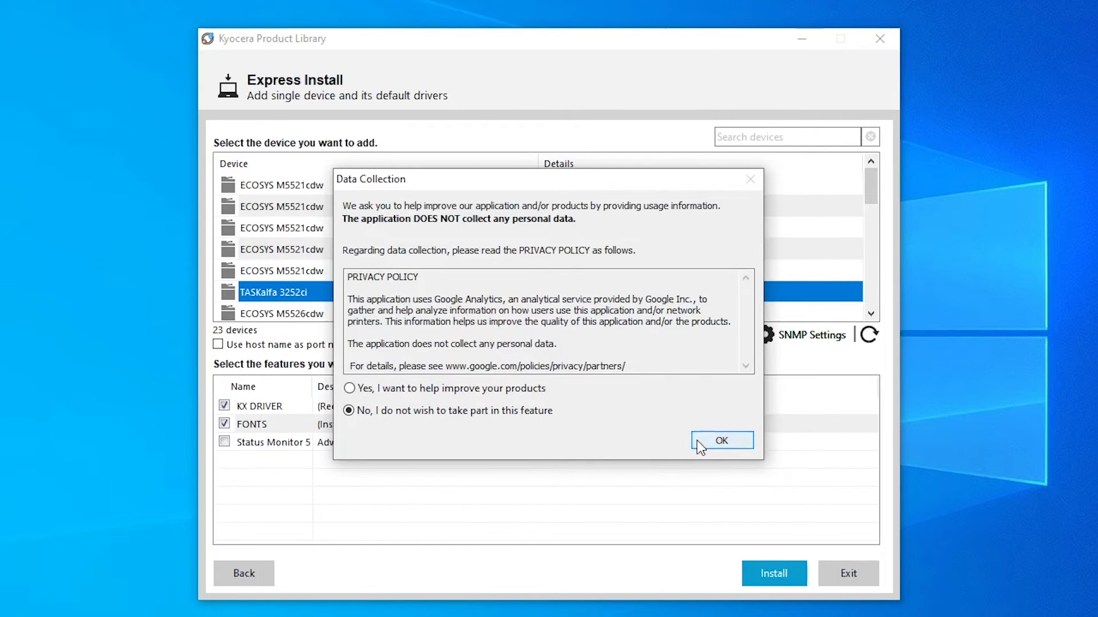
click(721, 440)
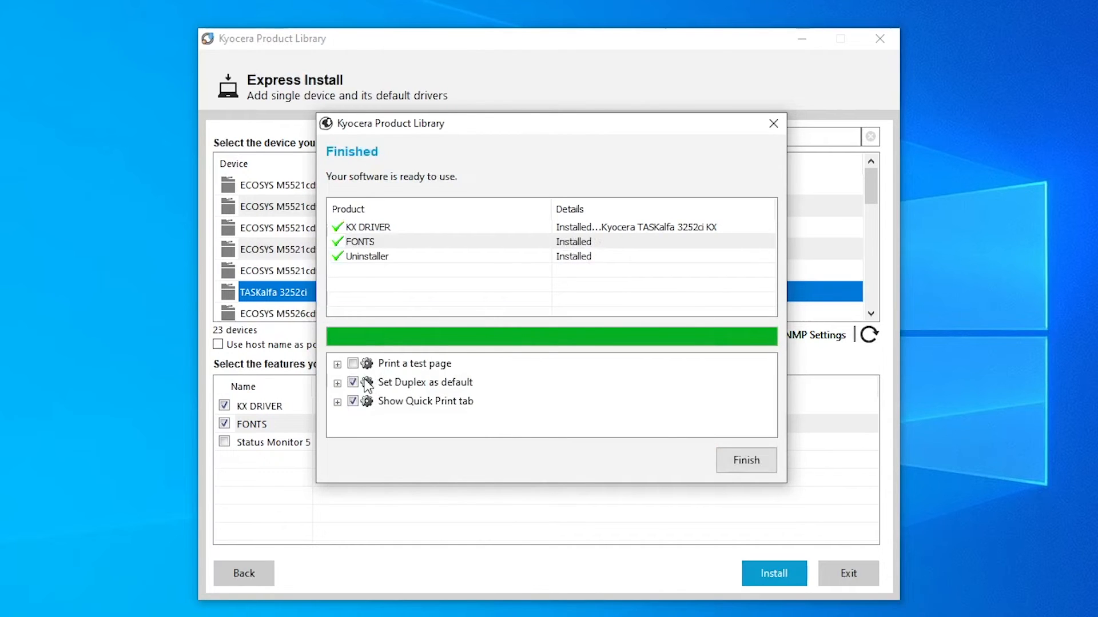
- Uncheck 'Set Duplex as default', finish installation, and close Product Library
click(353, 383)
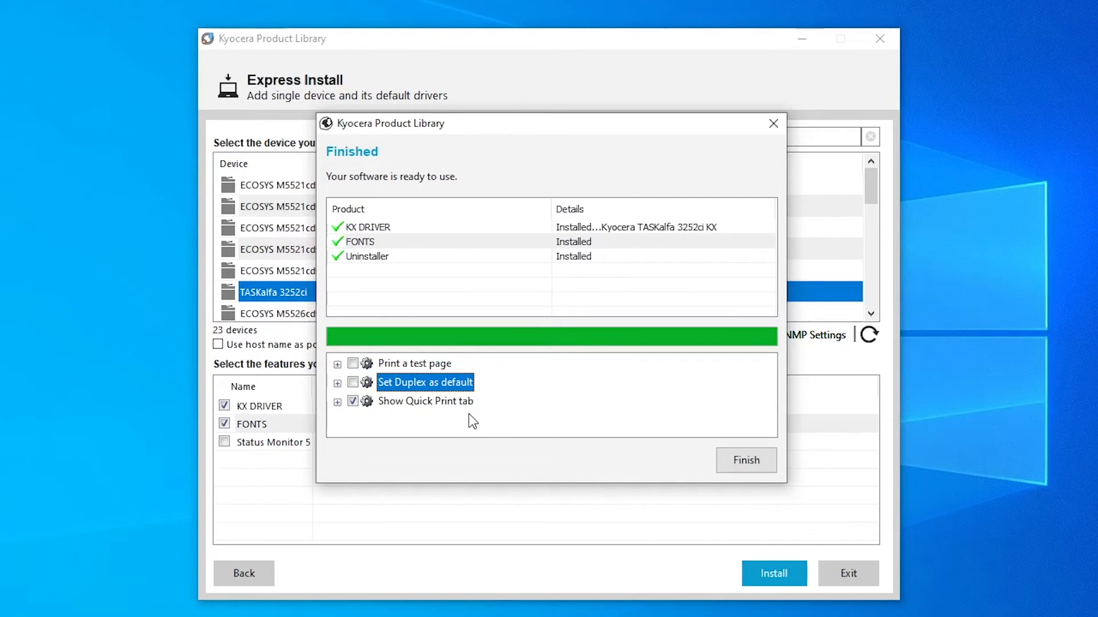
click(745, 461)
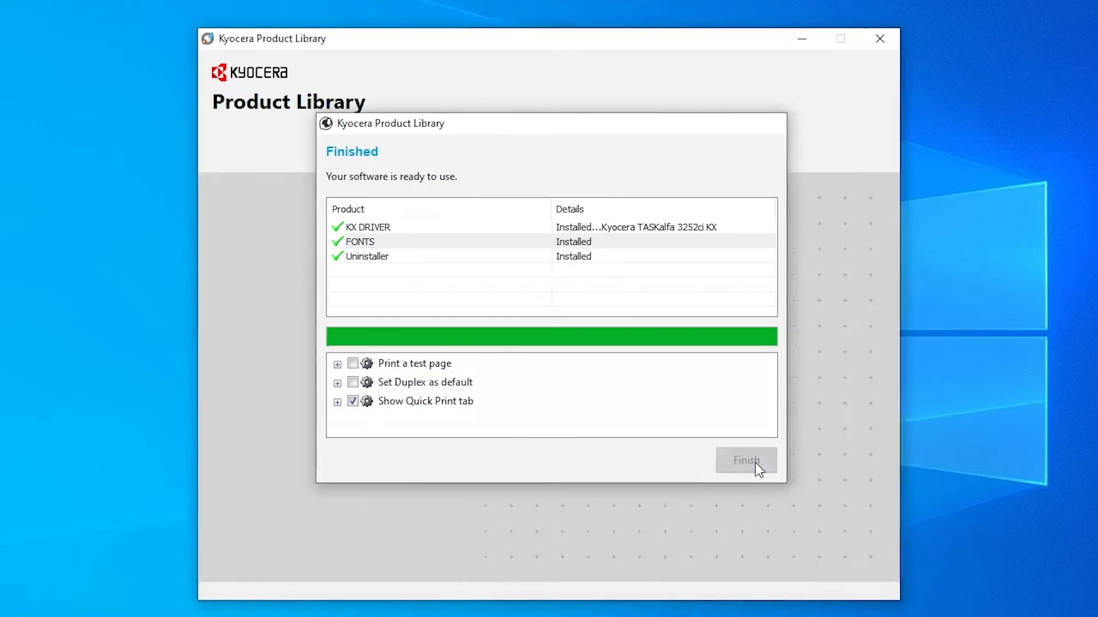
click(745, 461)
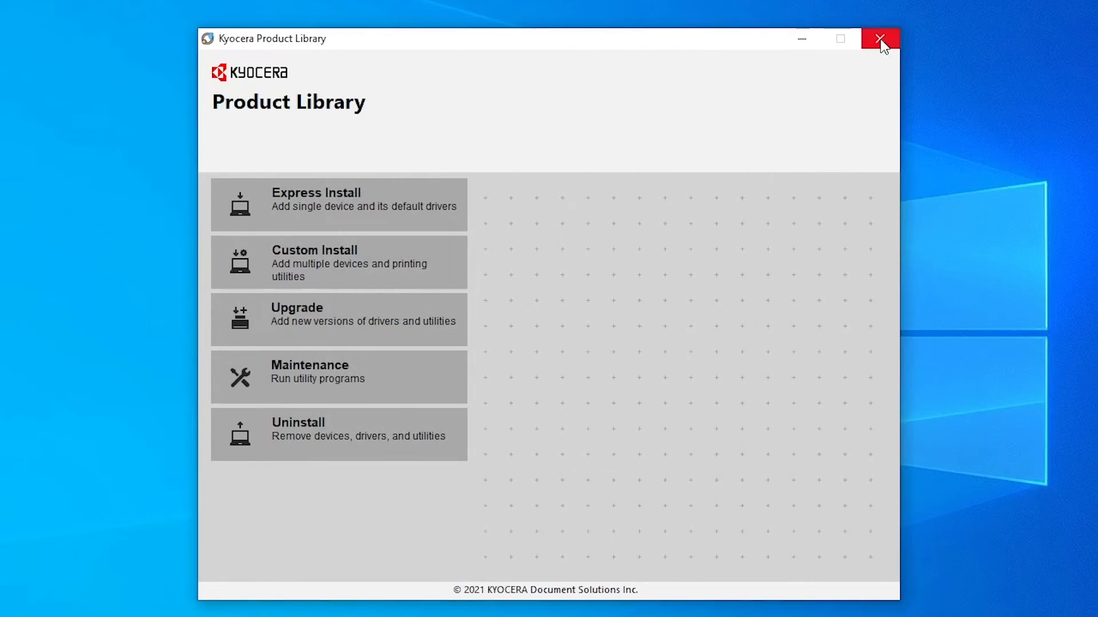
click(879, 38)
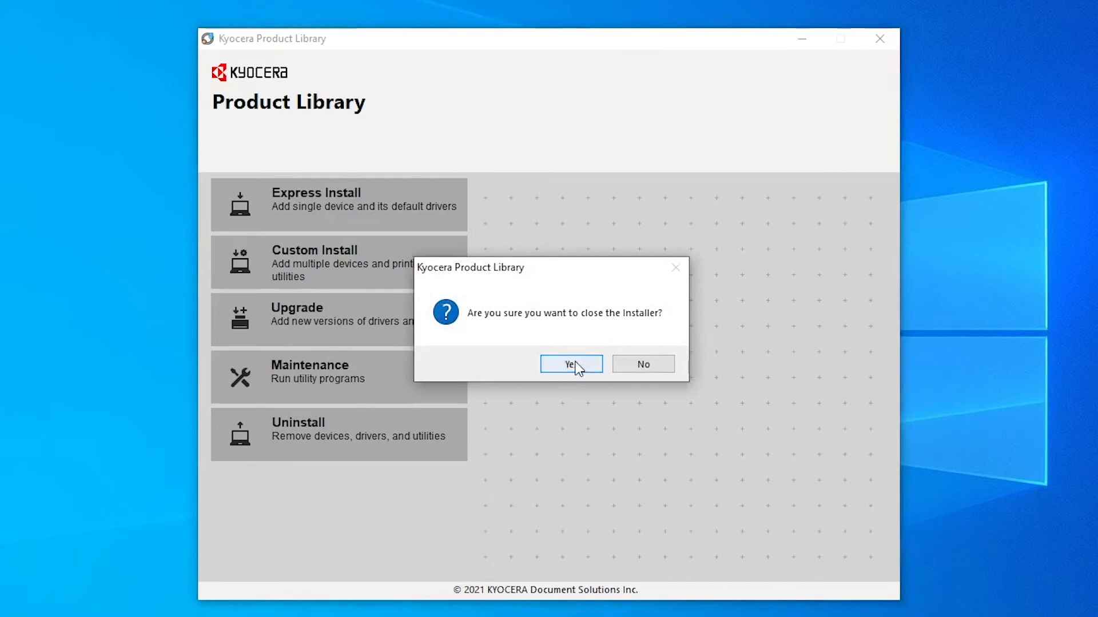
click(570, 364)
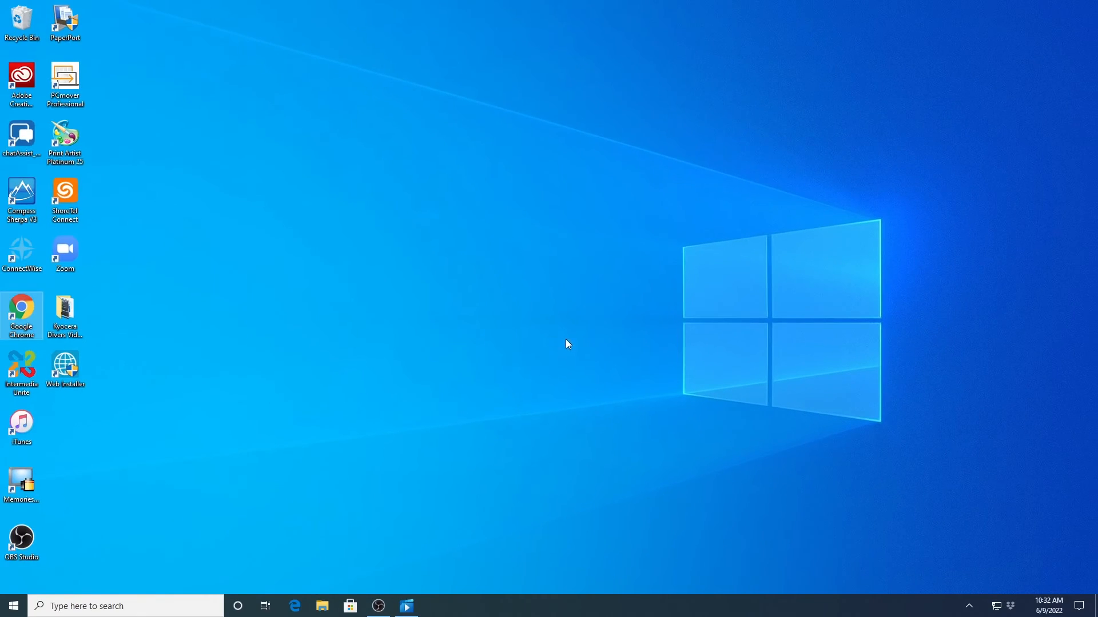
- Go to Settings > Devices > Printers & scanners
click(13, 605)
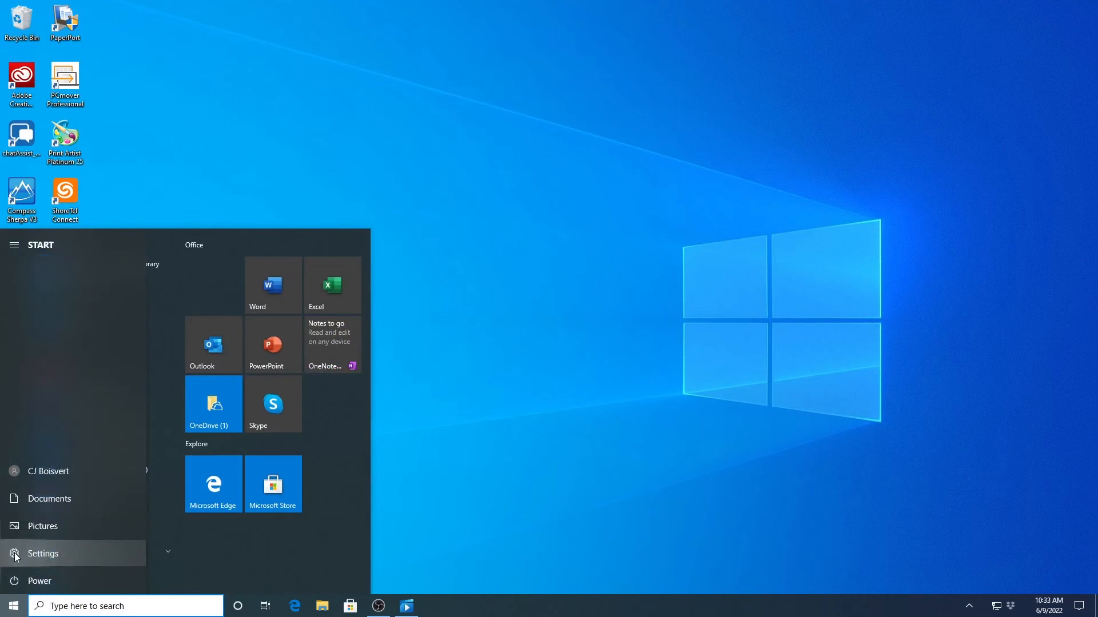
click(43, 553)
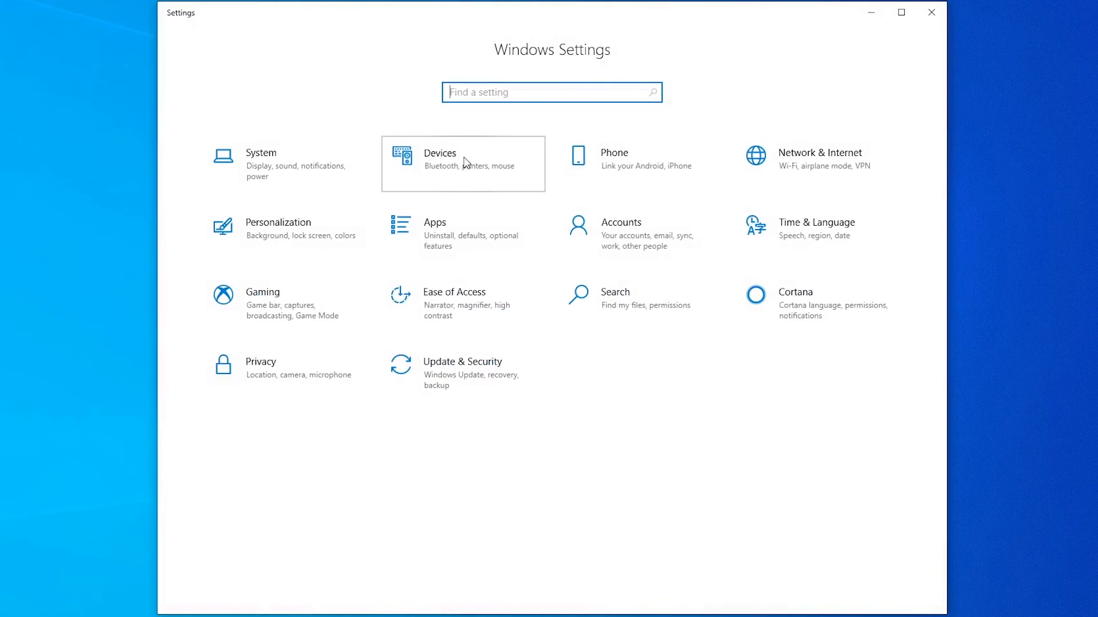
click(462, 159)
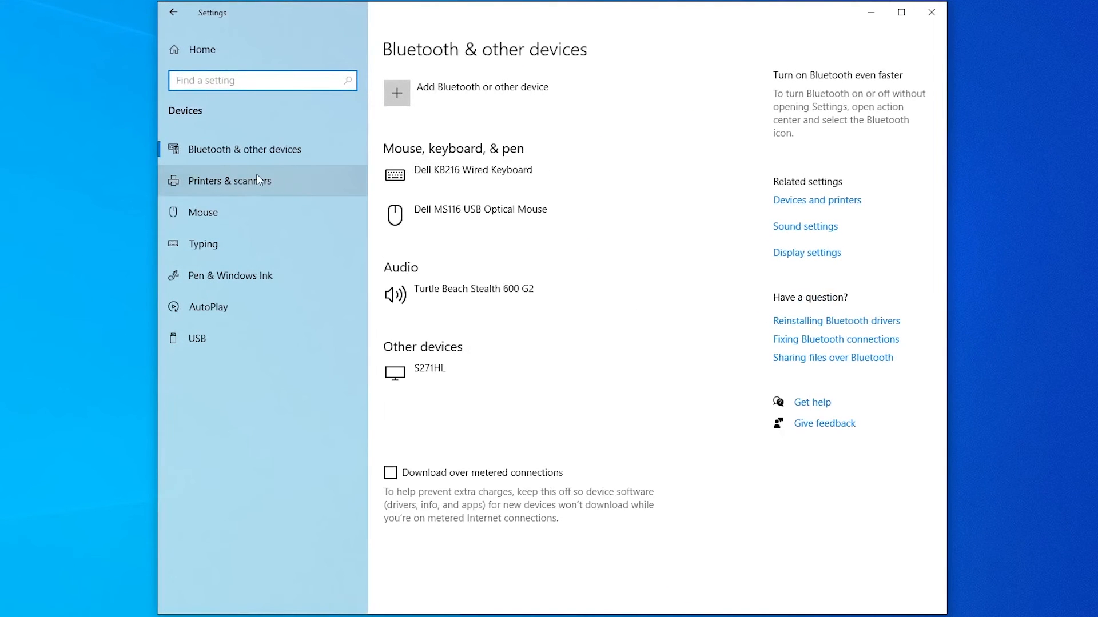
click(238, 180)
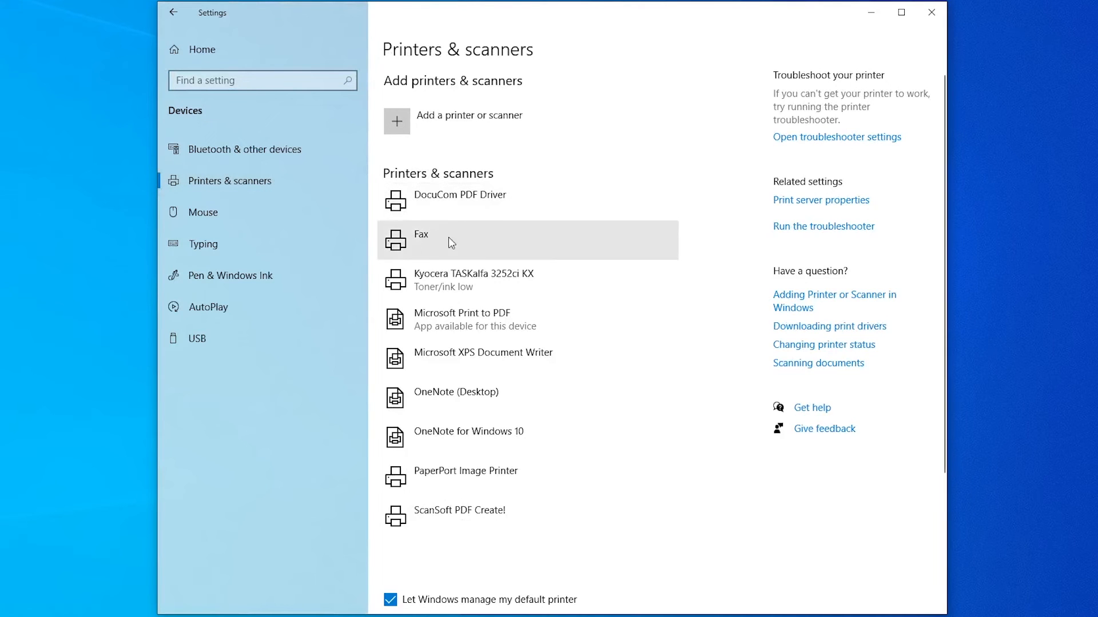
mouse_move(481, 284)
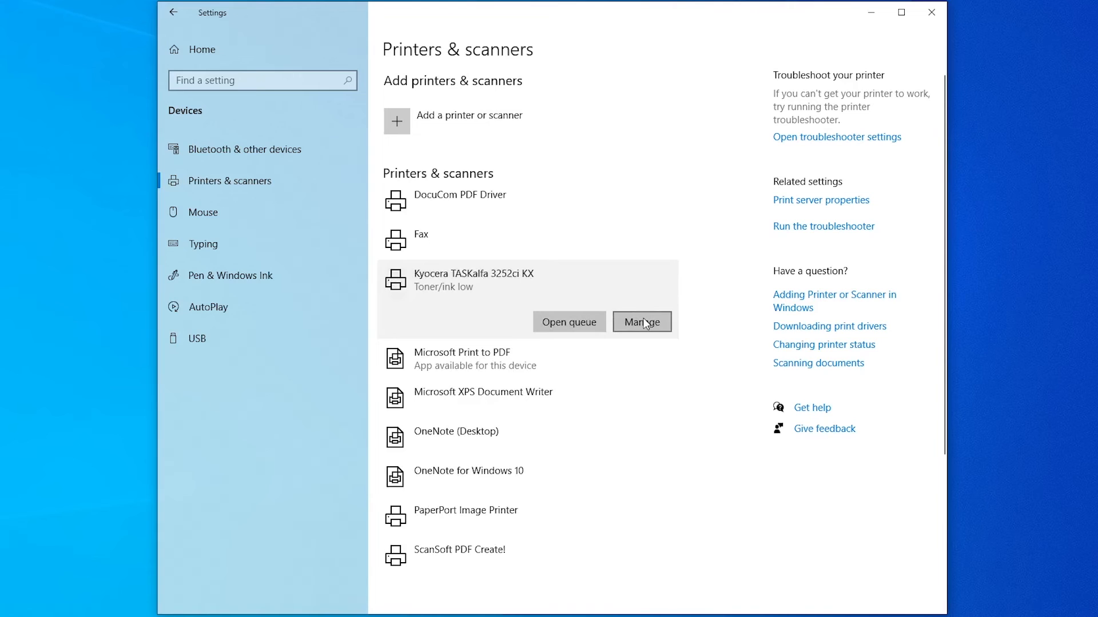
- Manage the Kyocera TASKalfa 3252ci KX and open Printer properties on the Advanced tab
click(641, 322)
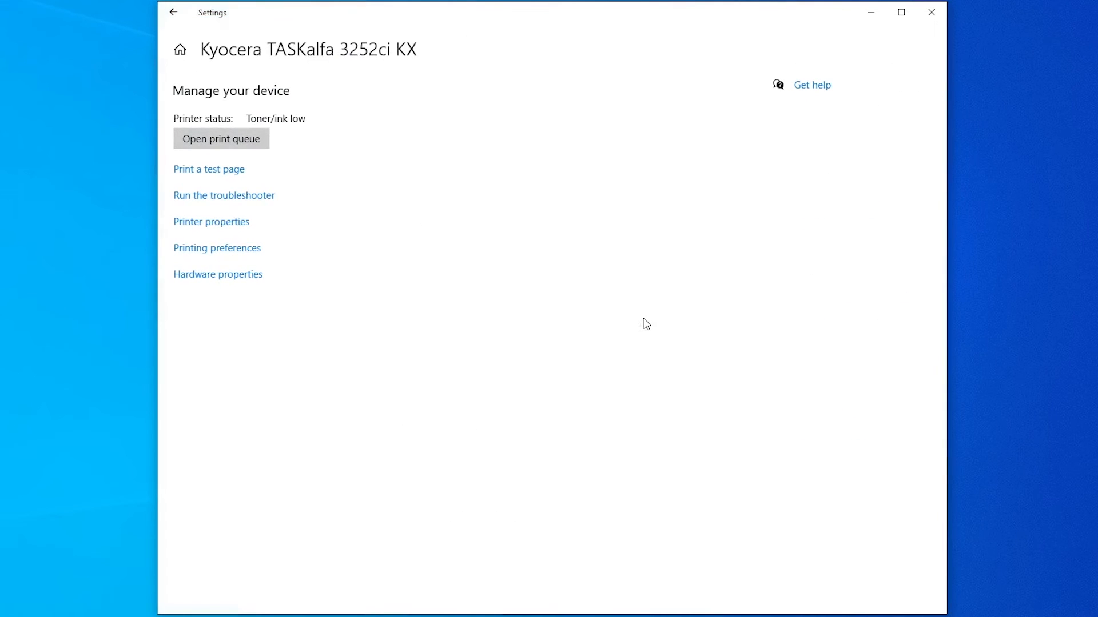
mouse_move(211, 222)
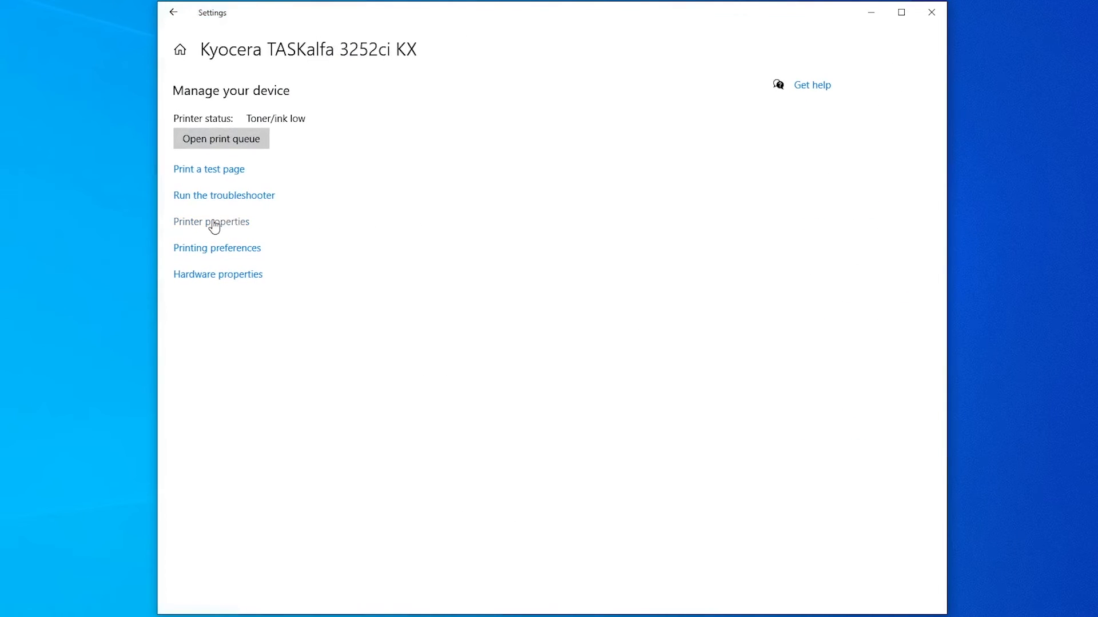
click(211, 221)
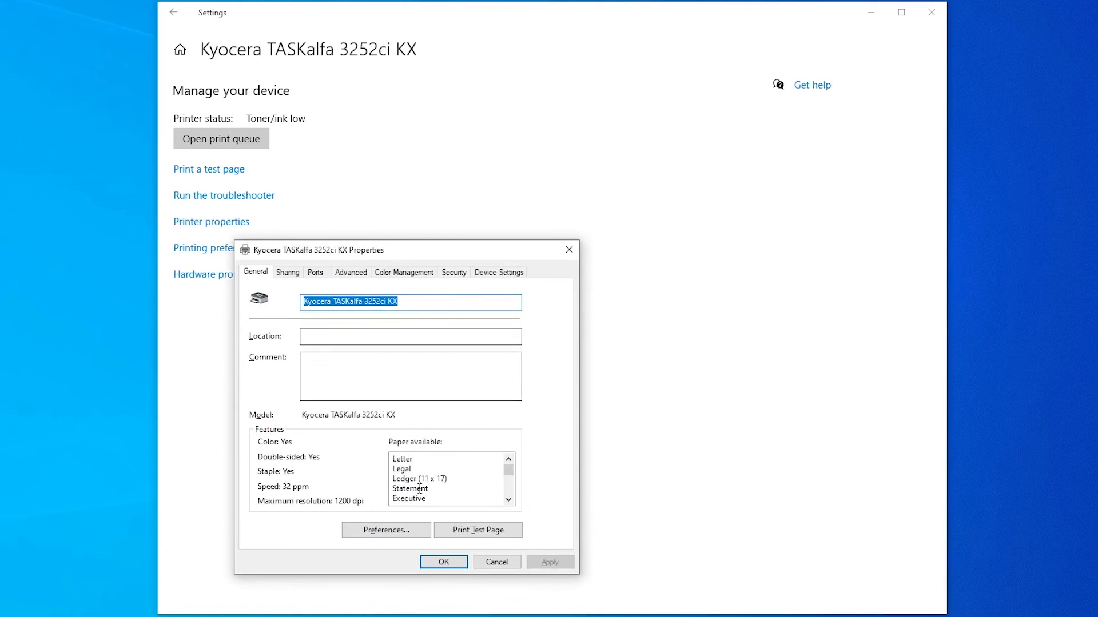
click(350, 272)
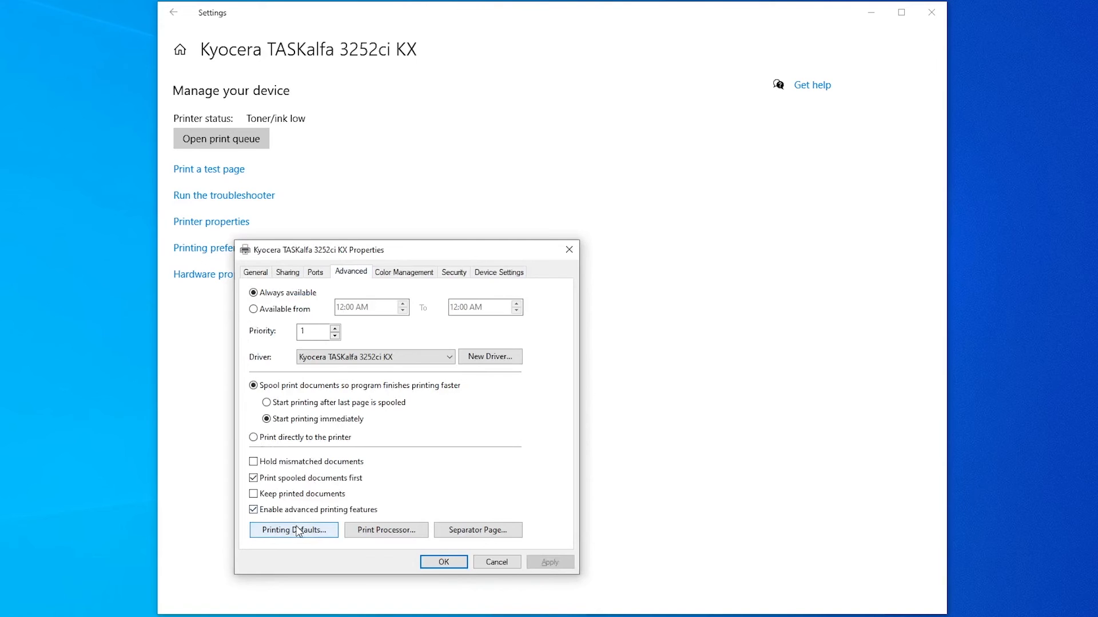
- Set the Printing Defaults colour mode to Black, then save and close Properties
click(293, 530)
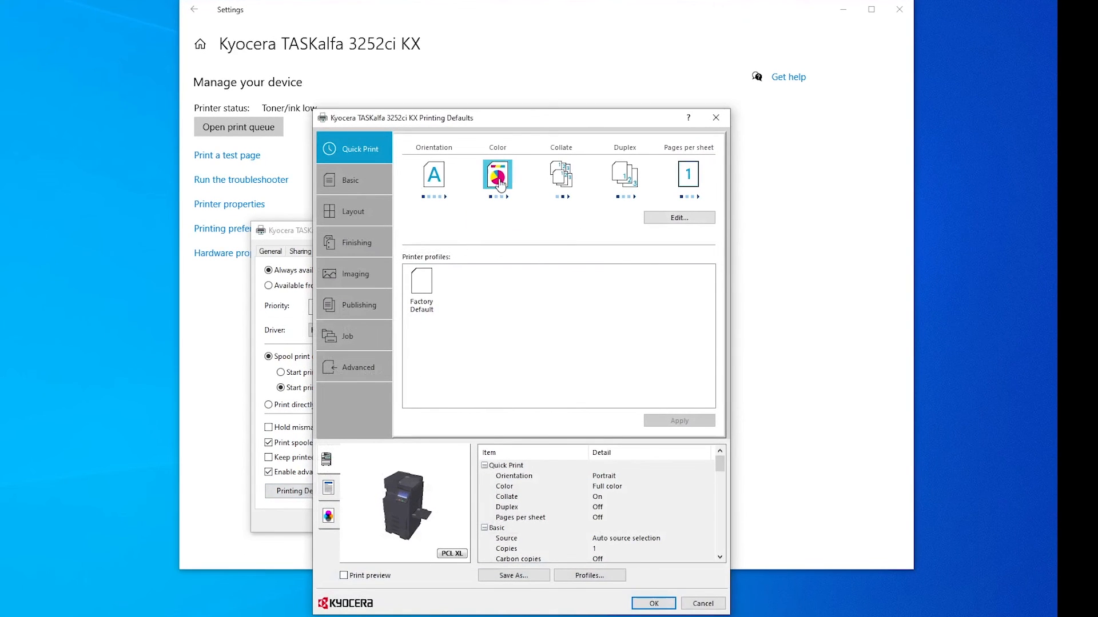
click(497, 175)
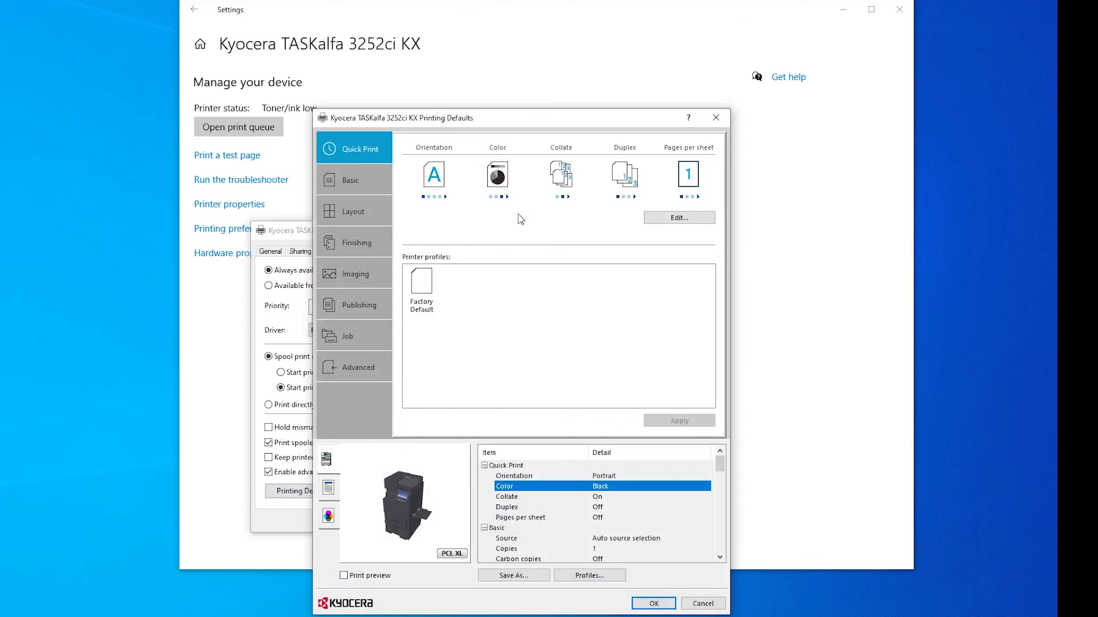
mouse_move(637, 595)
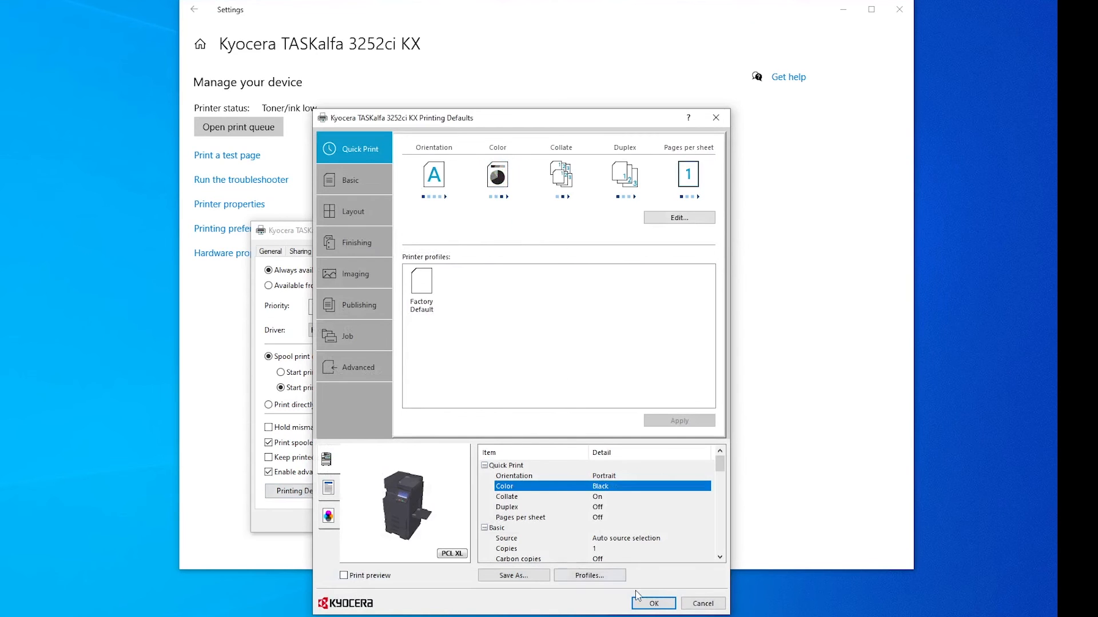
click(653, 602)
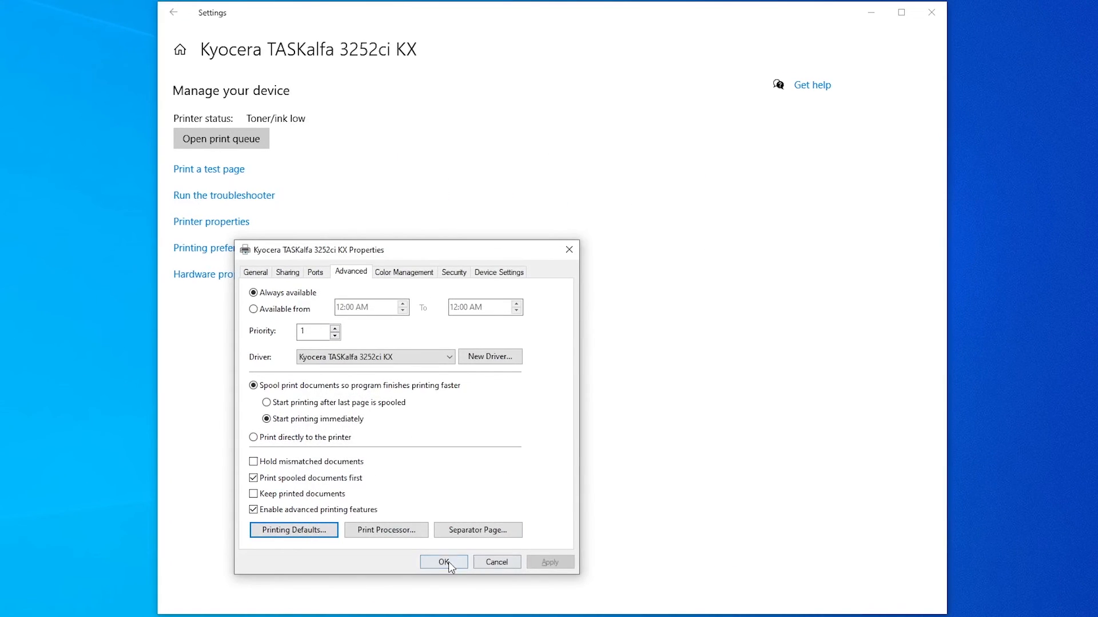
click(444, 562)
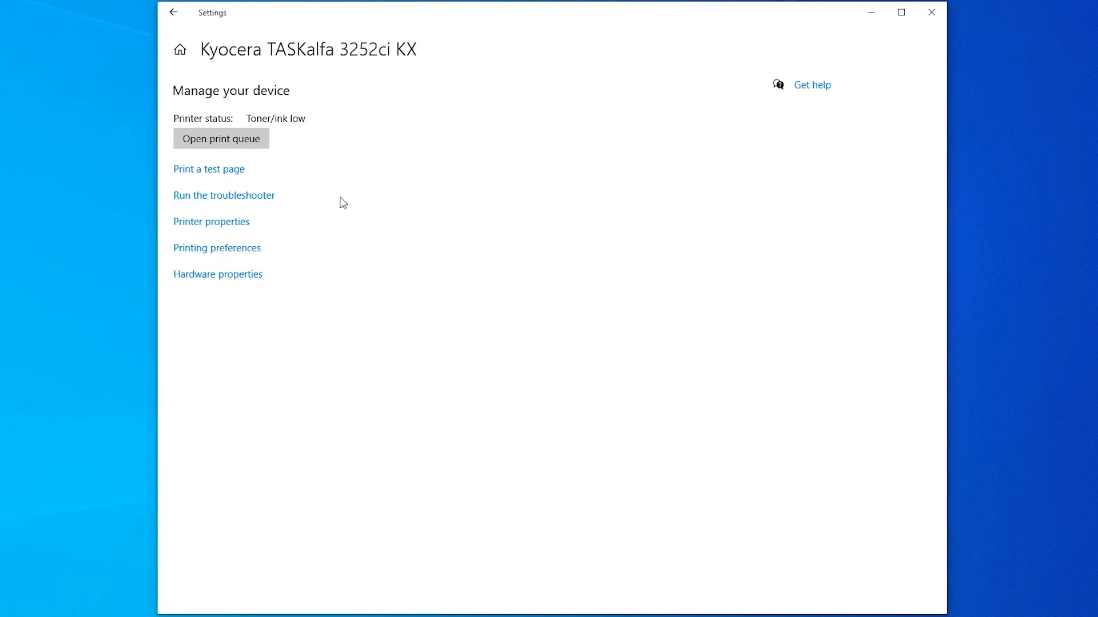
mouse_move(538, 349)
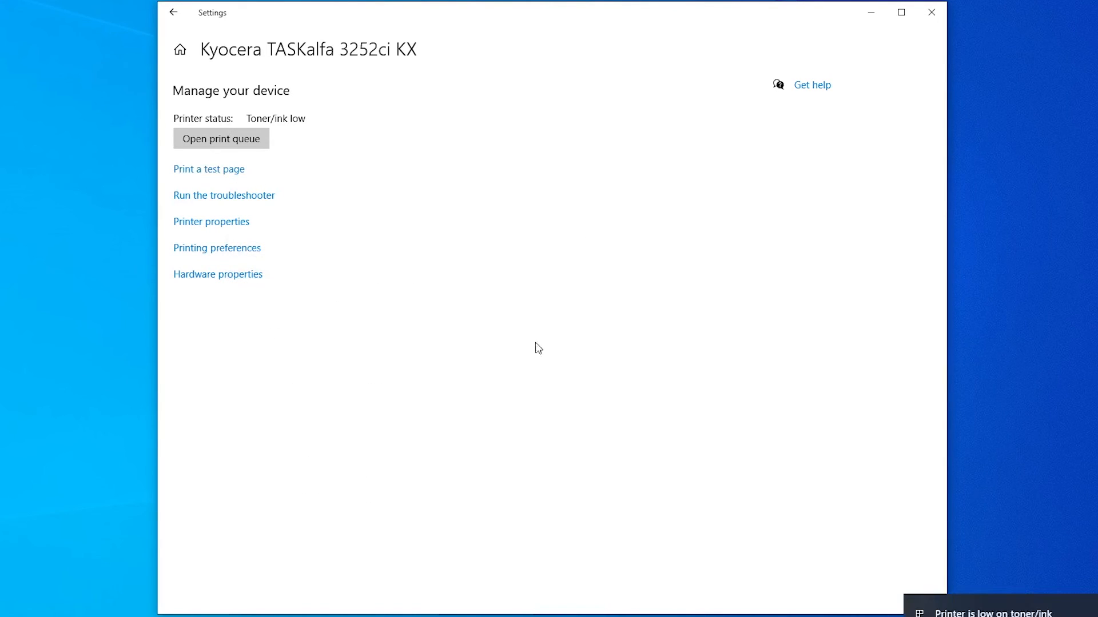
mouse_move(434, 446)
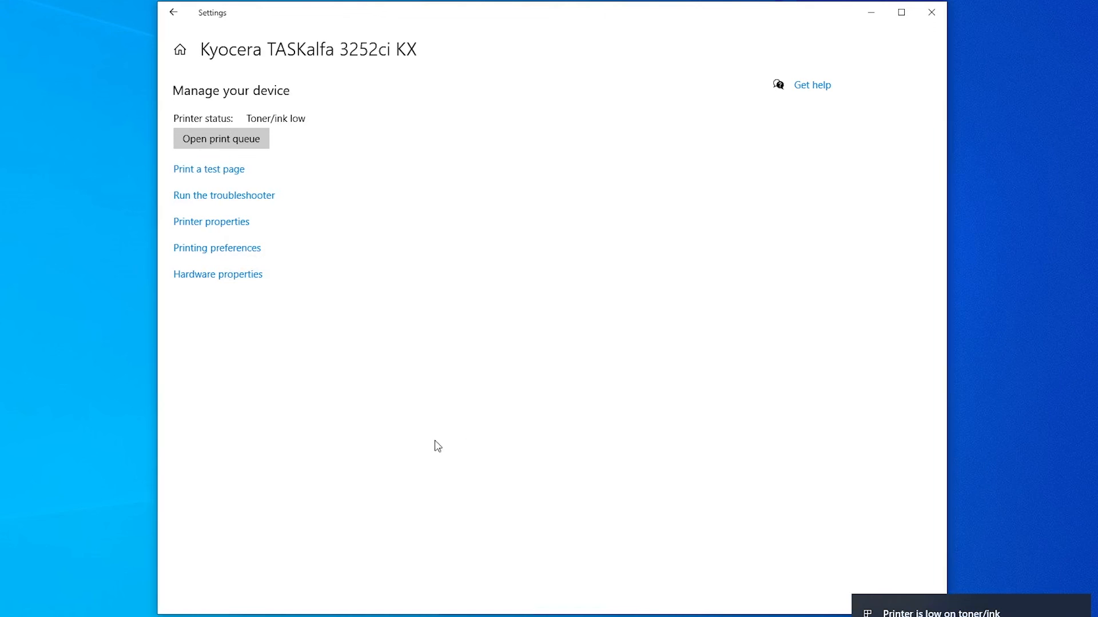
mouse_move(866, 81)
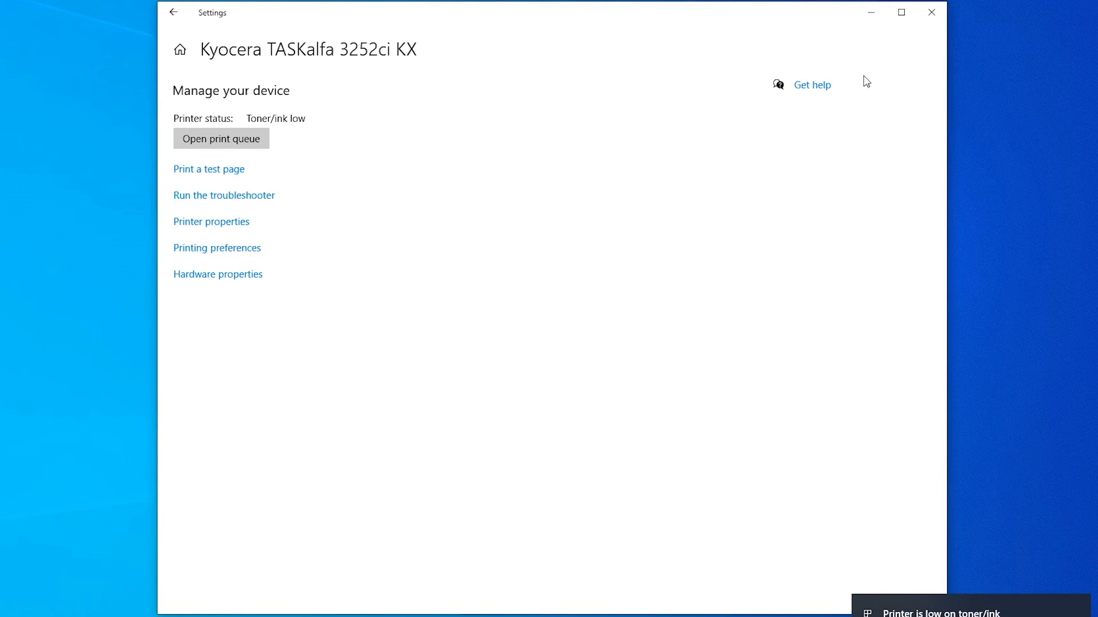